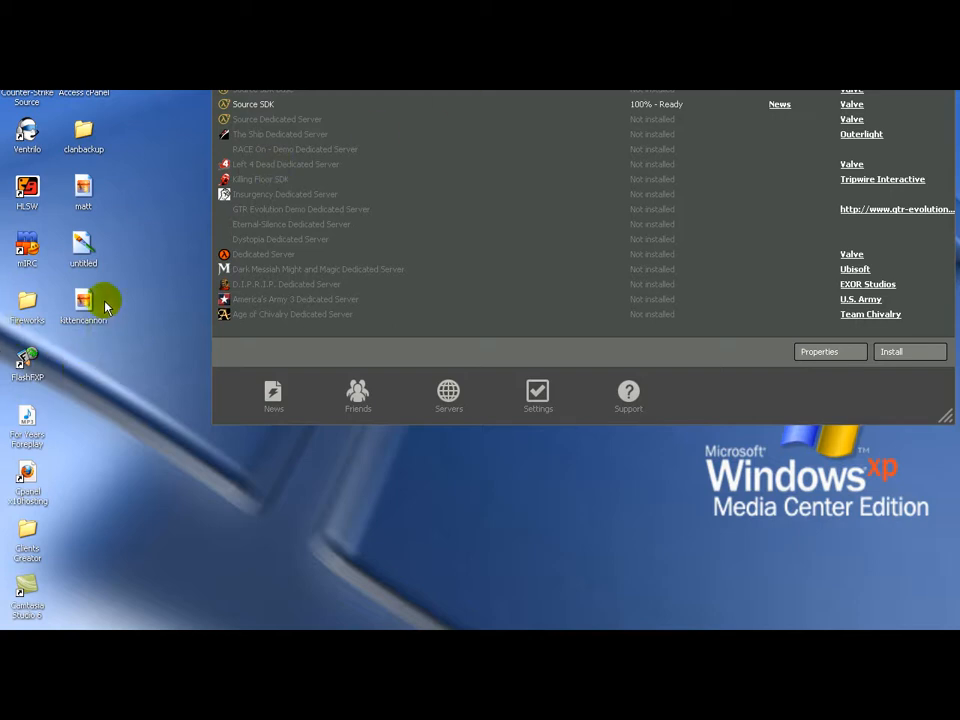
pyautogui.moveTo(144, 158)
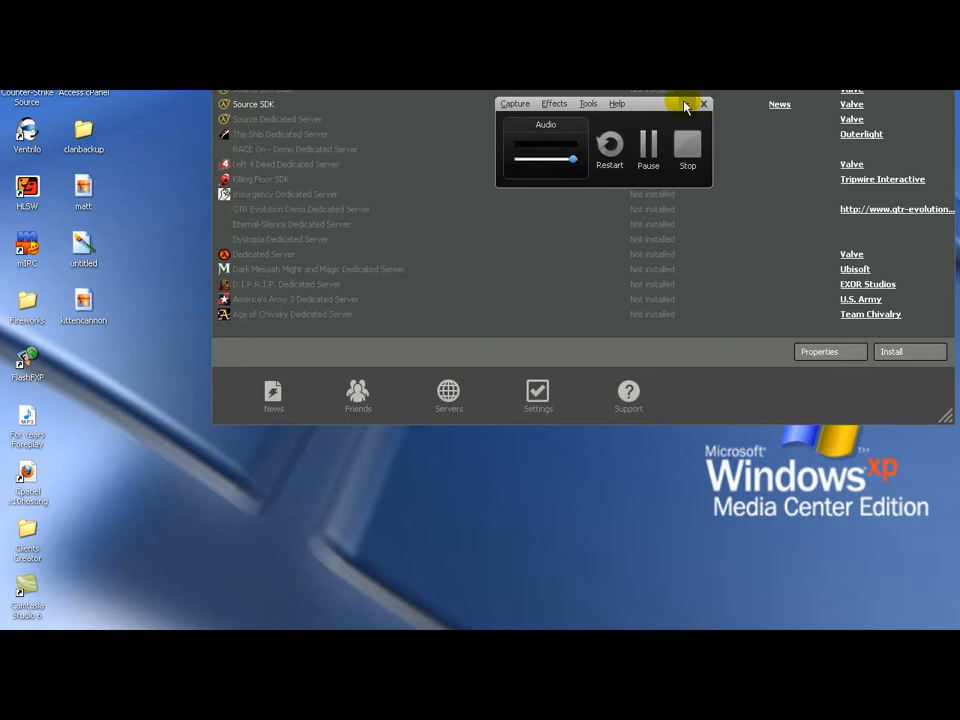
# Go to the Mani Admin Plugin forum site via the address bar and clear recent browsing history.
pyautogui.click(704, 104)
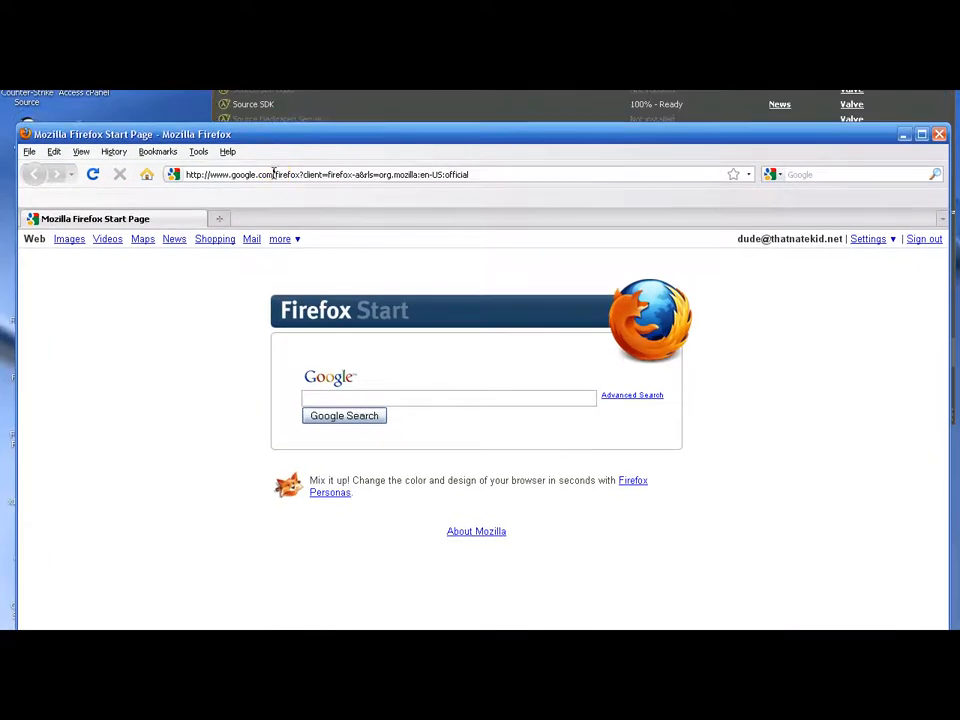
pyautogui.write('mani-admin-plugi')
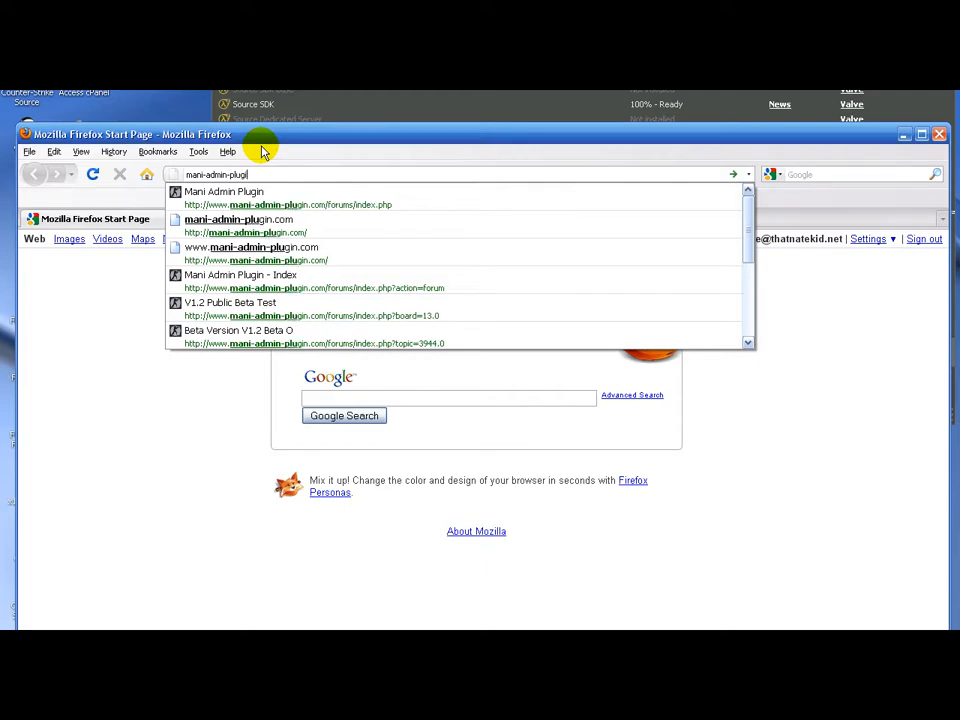
pyautogui.click(238, 218)
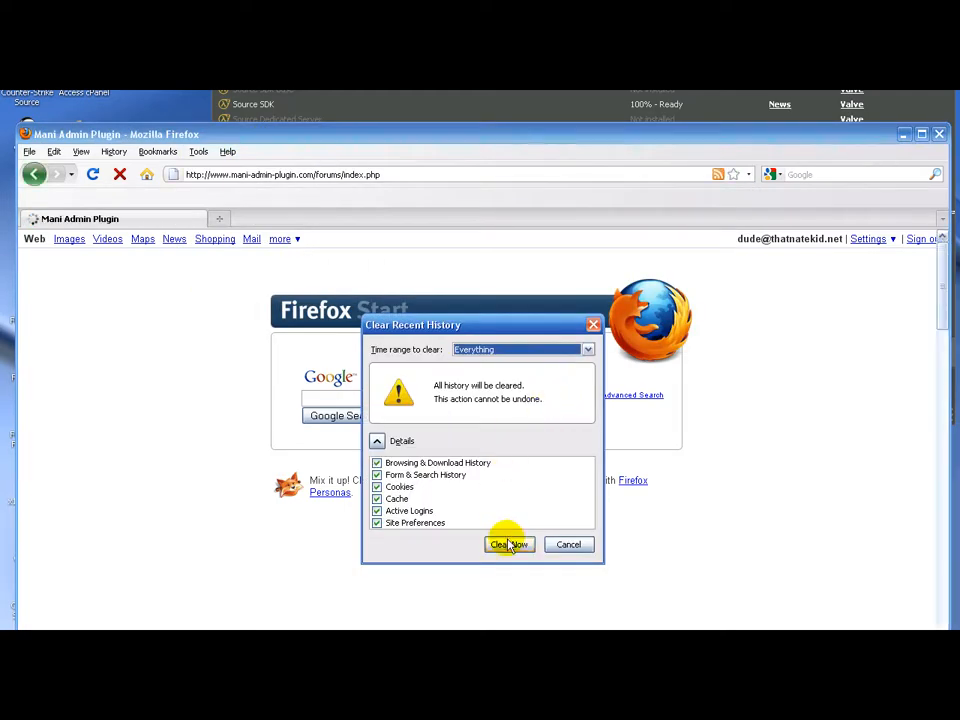
pyautogui.click(508, 544)
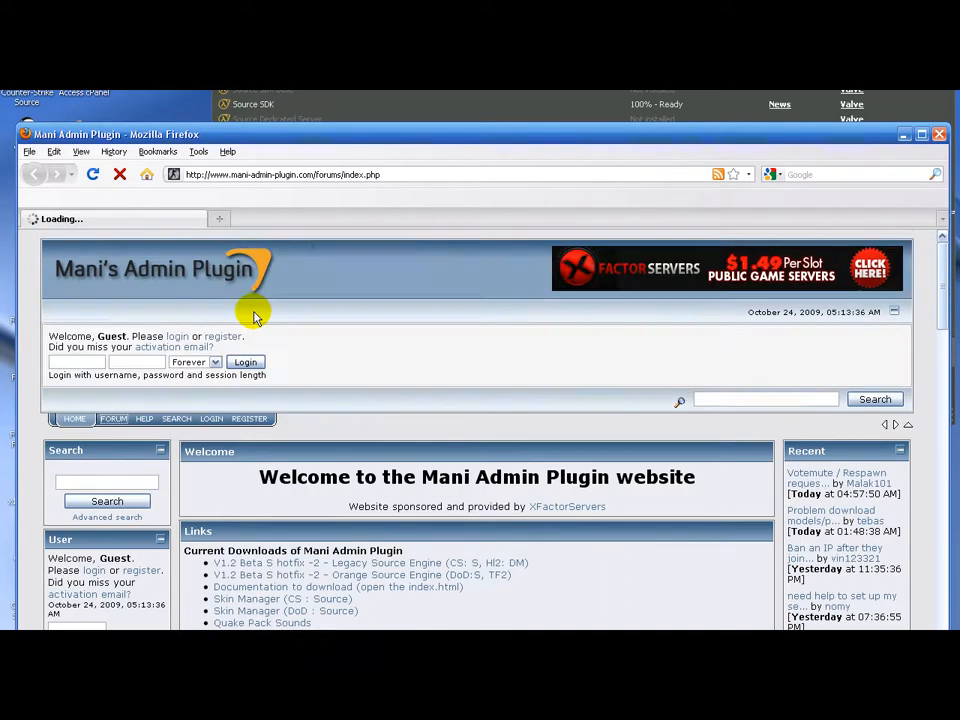
# Navigate from the forum index into the V1.2 Public Beta Test board.
pyautogui.click(112, 418)
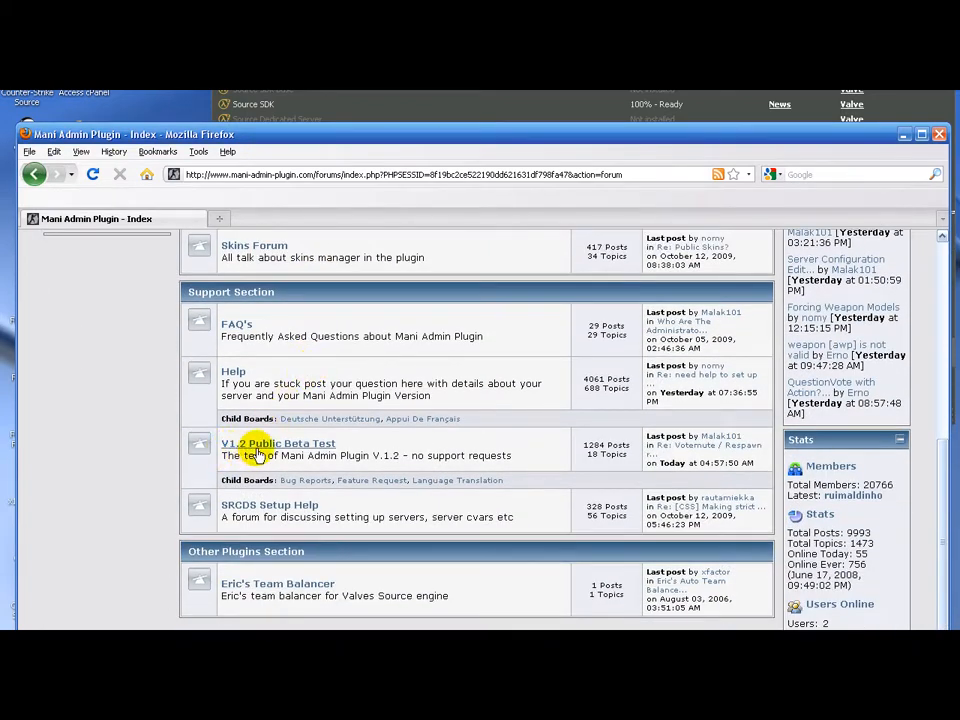
pyautogui.click(276, 444)
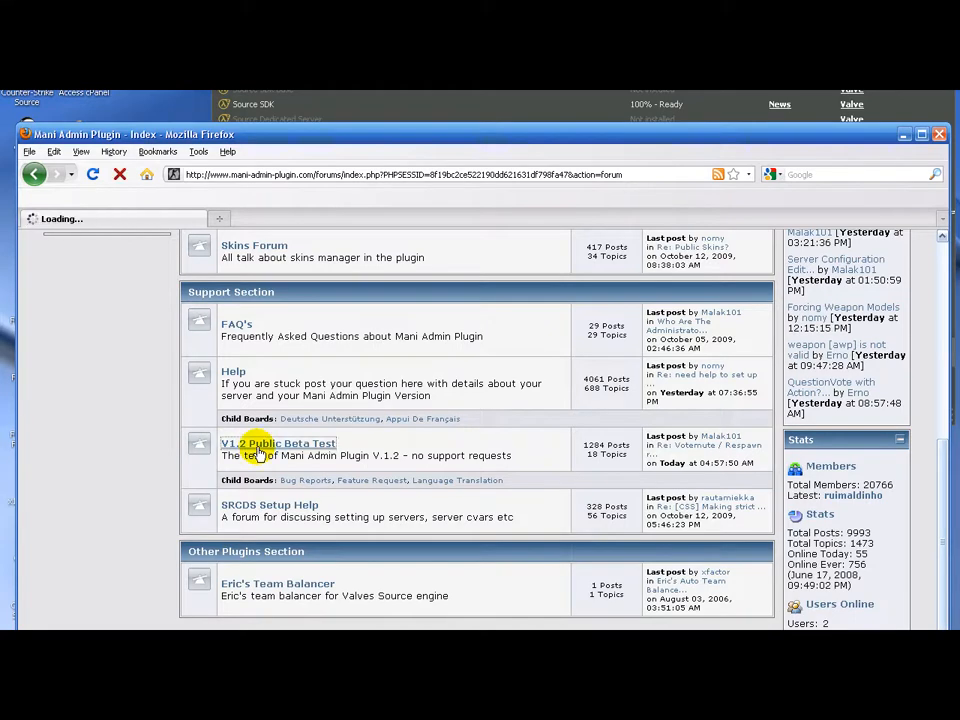
pyautogui.click(276, 444)
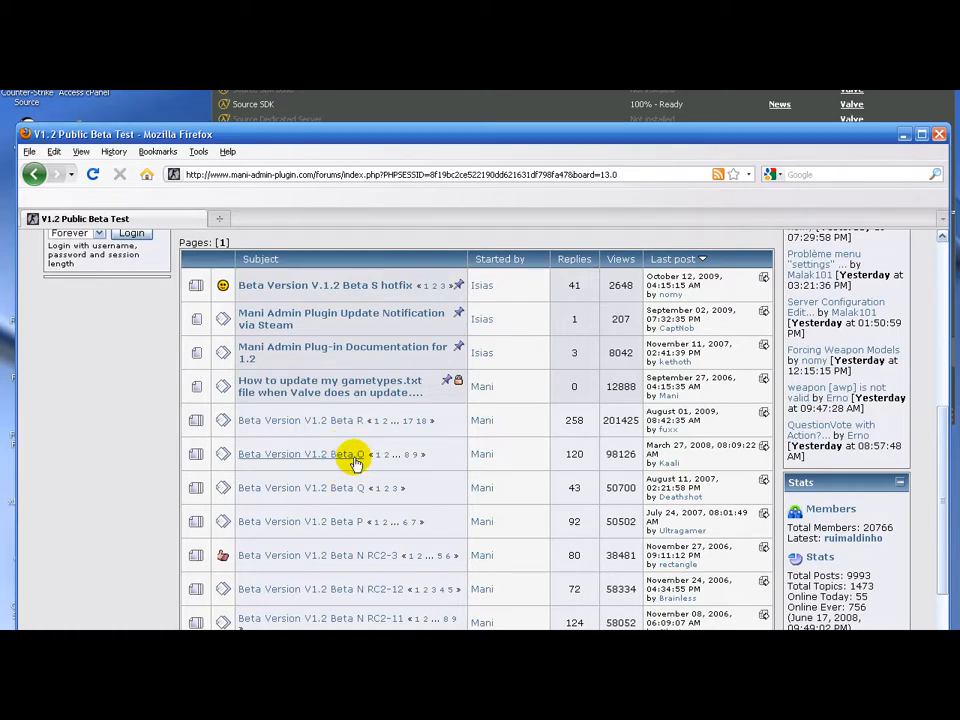
# Download the V1.2 Beta O full installation zip set to open automatically, then minimize Firefox.
pyautogui.click(300, 454)
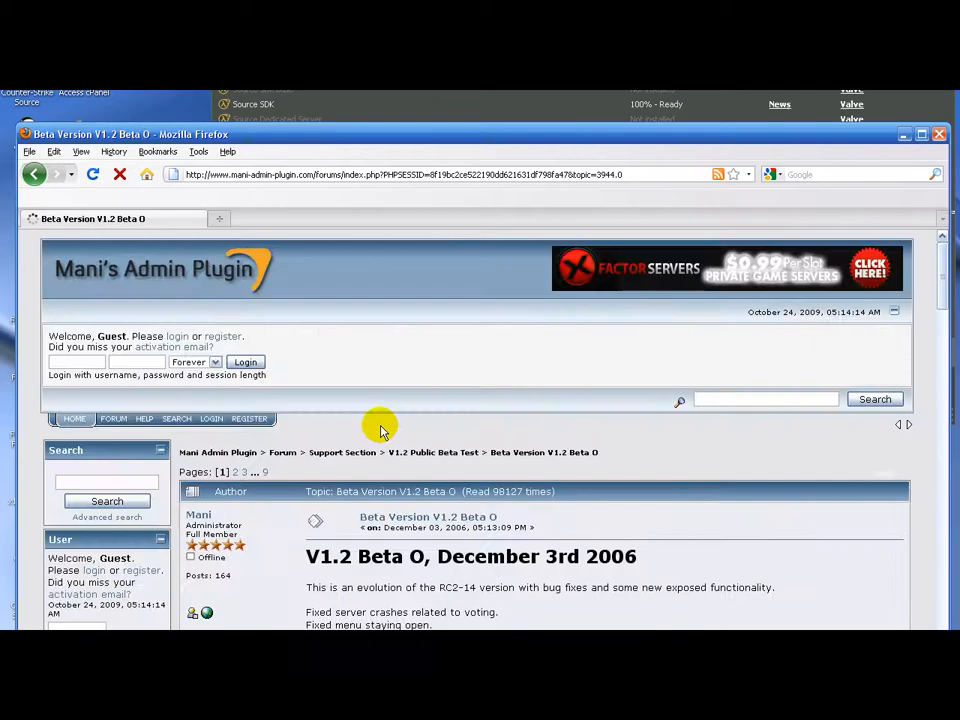
pyautogui.scroll(-3)
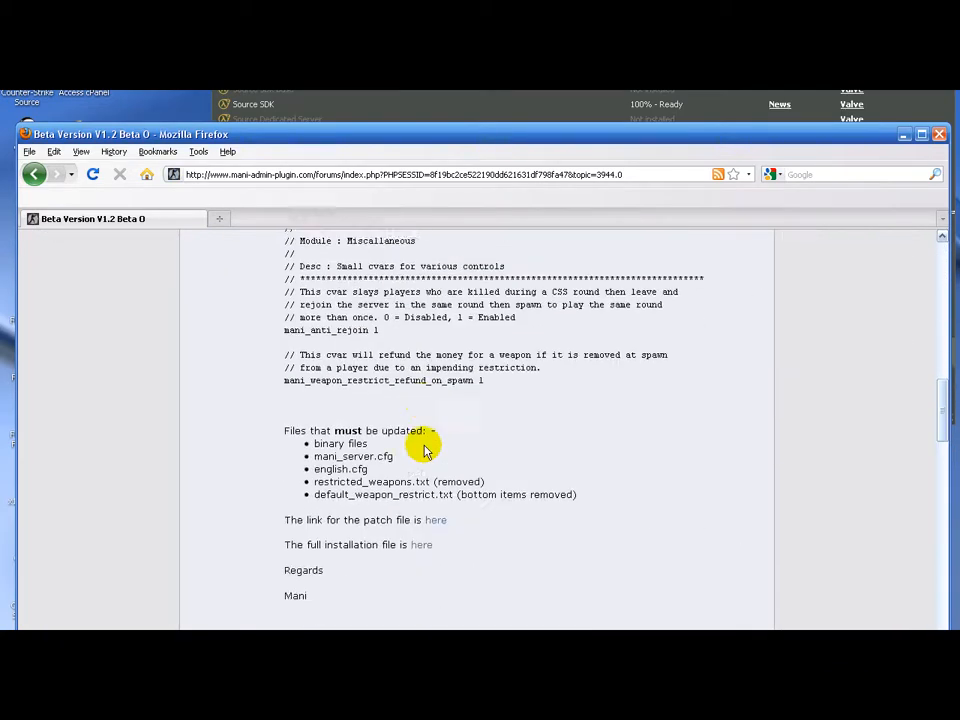
pyautogui.scroll(-3)
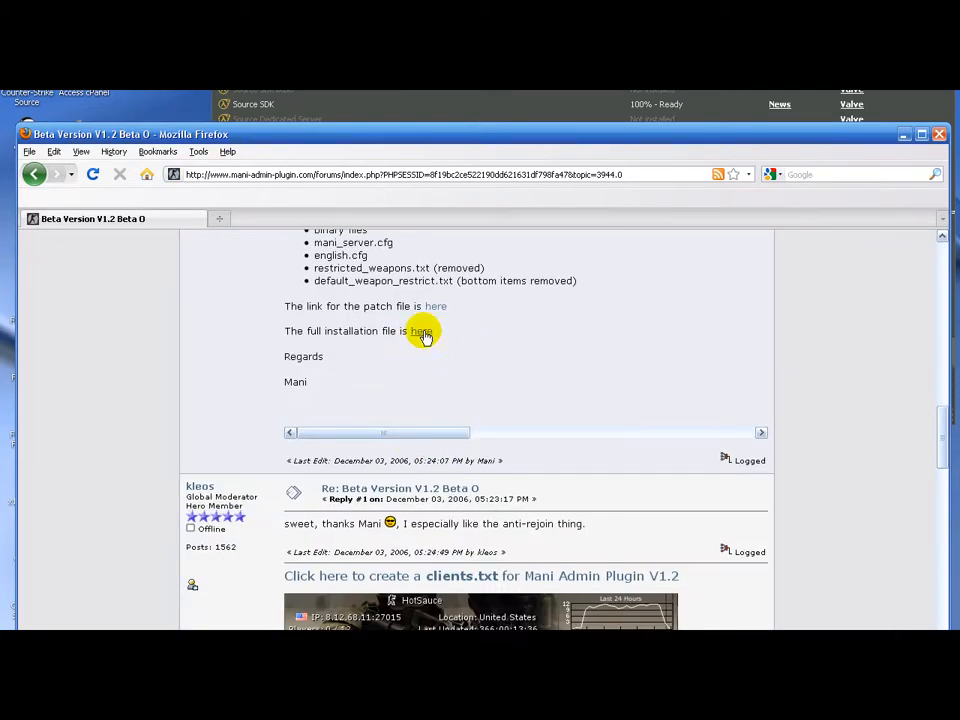
pyautogui.click(420, 332)
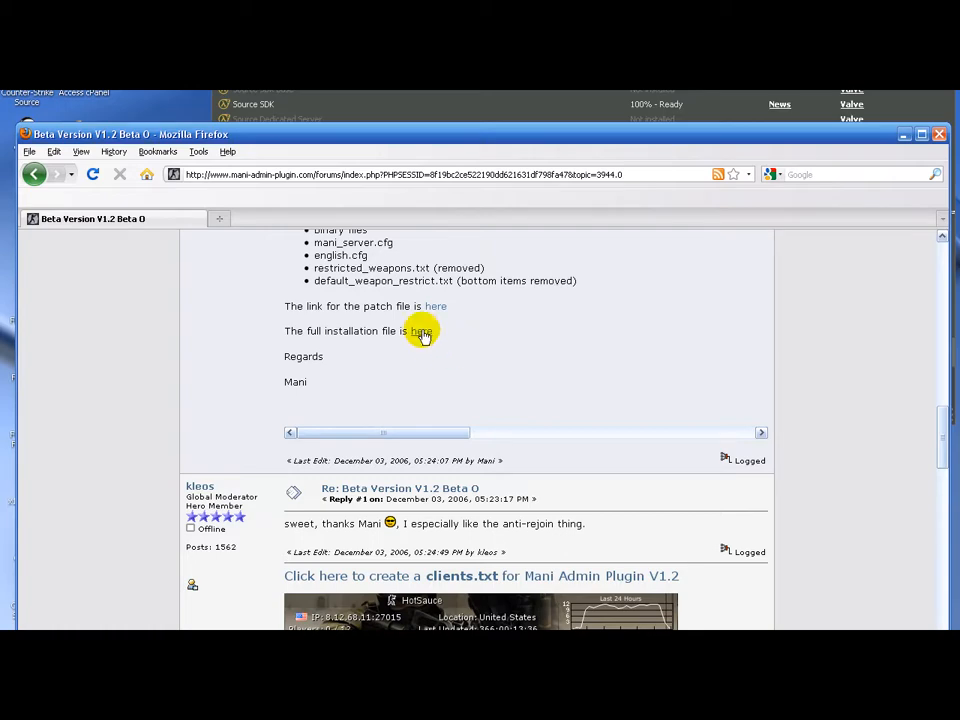
pyautogui.click(420, 332)
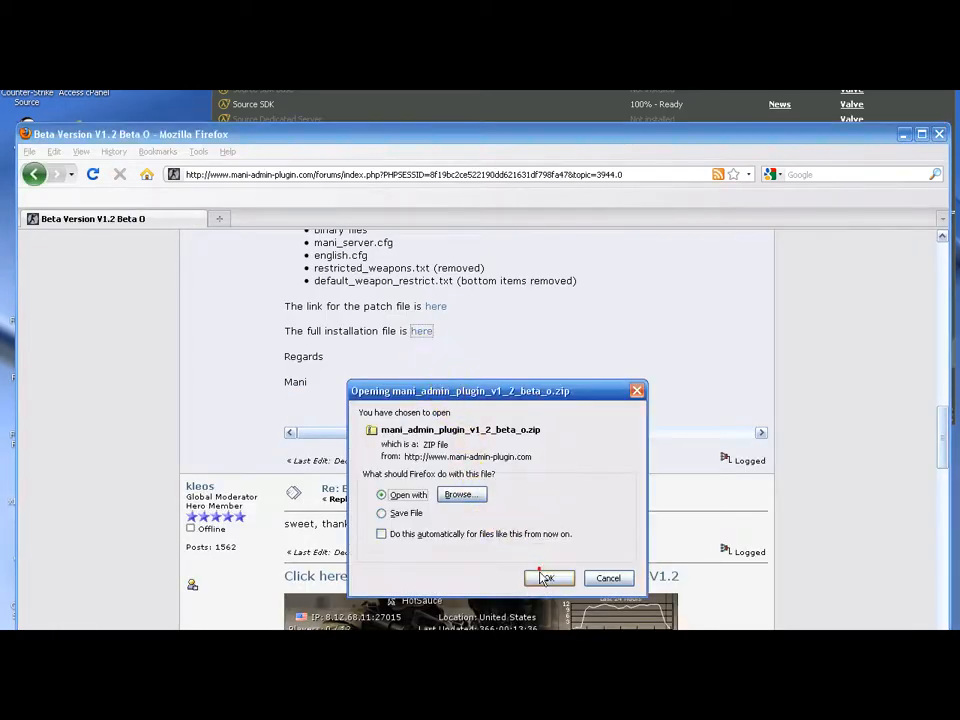
pyautogui.click(548, 578)
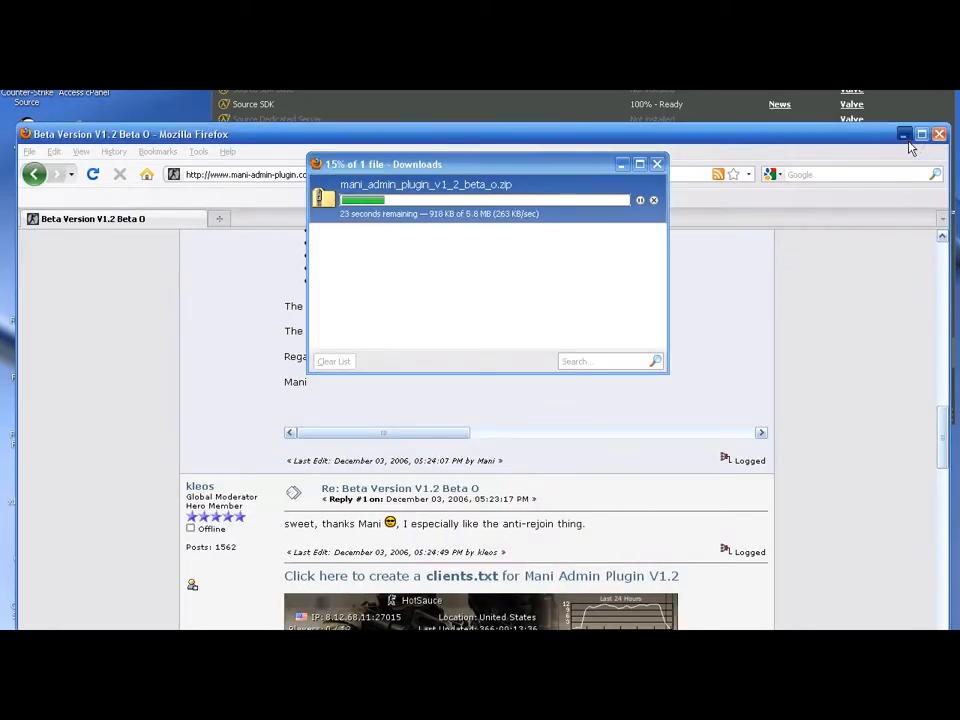
pyautogui.click(902, 134)
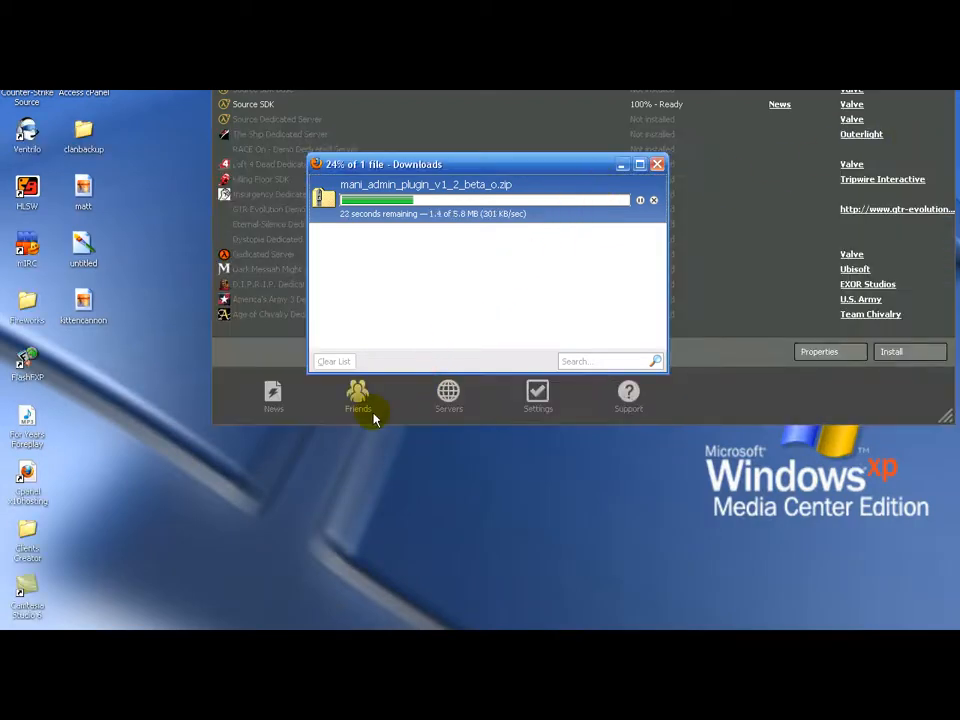
pyautogui.moveTo(336, 300)
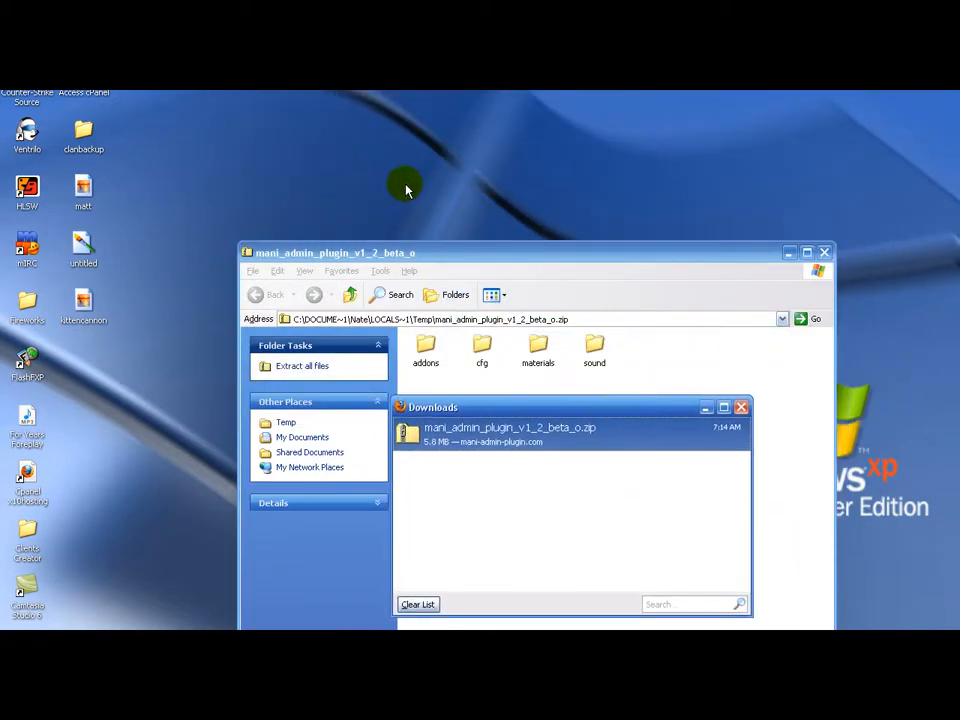
# Create a new desktop folder named mani and close the plugin zip archive window.
pyautogui.rightClick(404, 190)
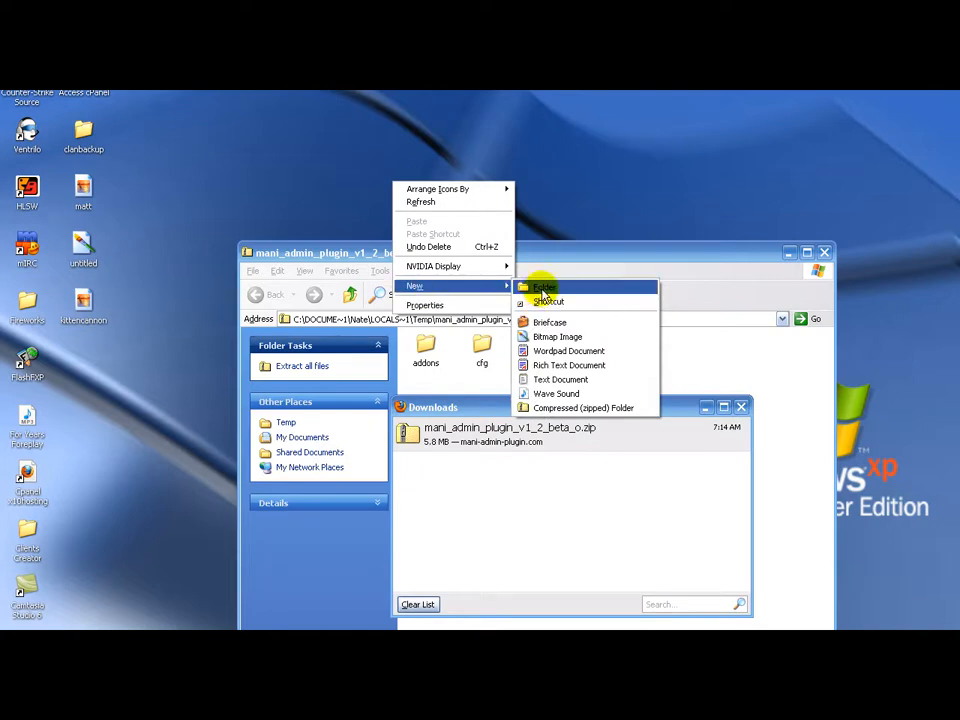
pyautogui.click(544, 288)
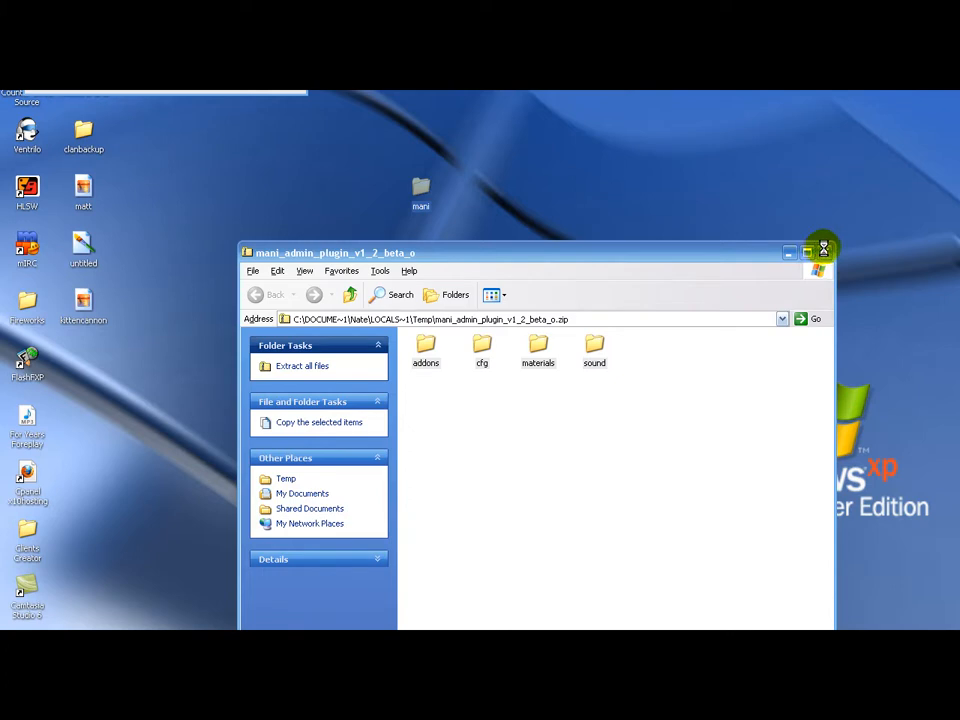
pyautogui.click(824, 252)
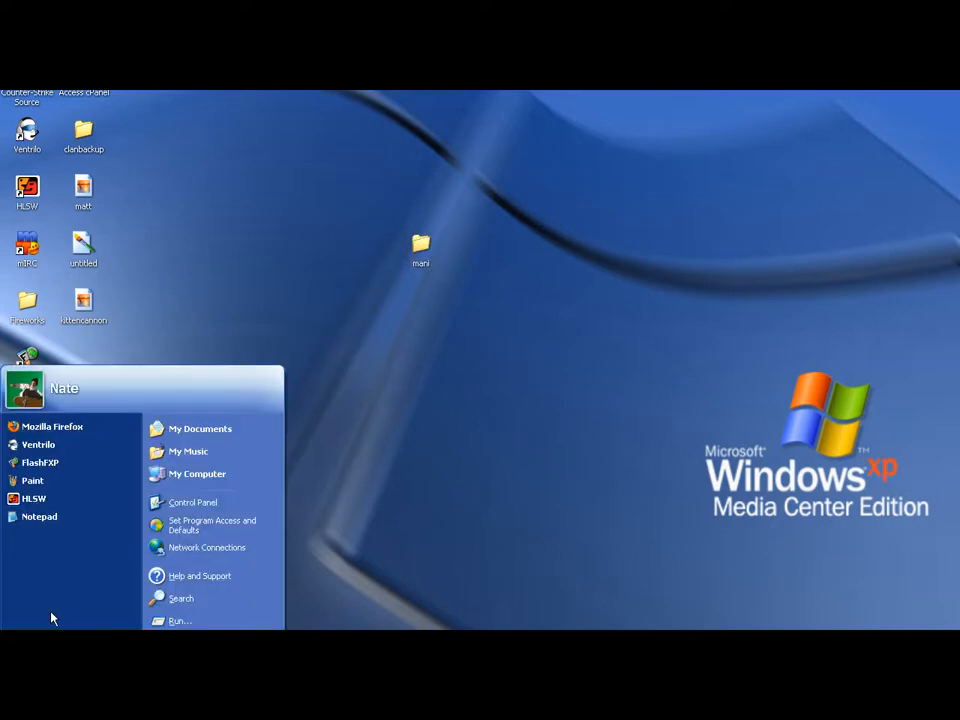
# Relaunch Firefox restored down and return to the Mani Admin Plugin website home page.
pyautogui.click(52, 426)
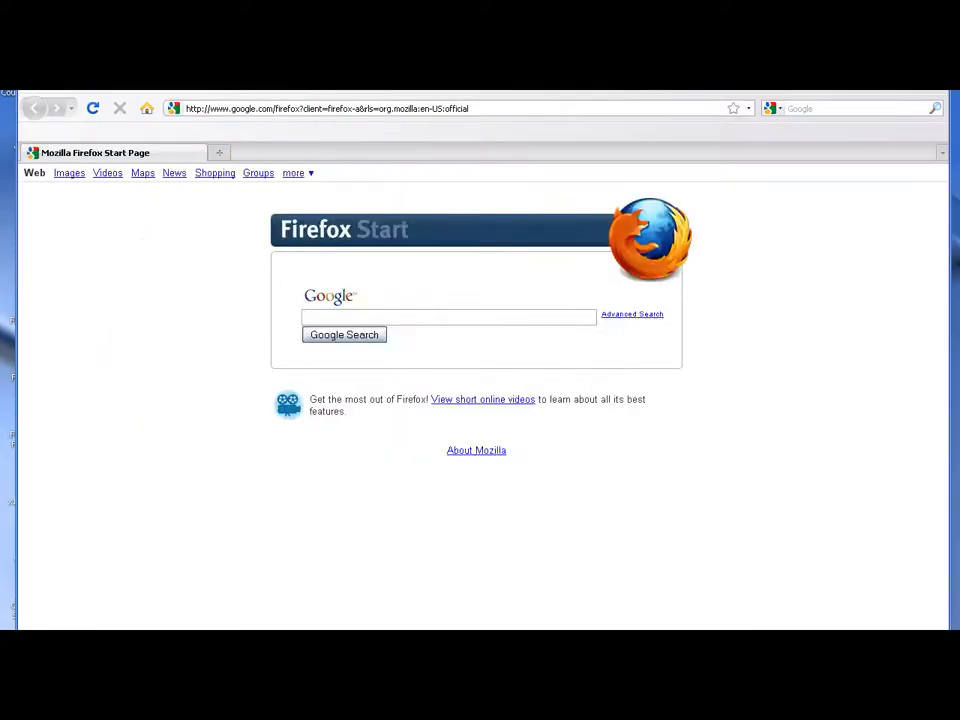
pyautogui.click(264, 272)
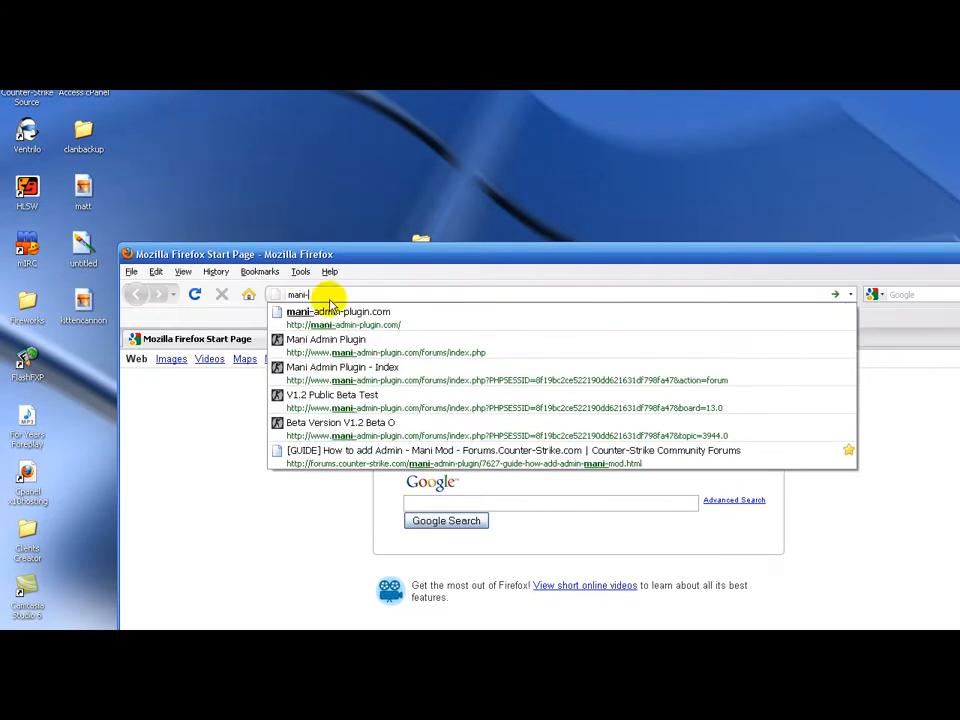
pyautogui.click(340, 312)
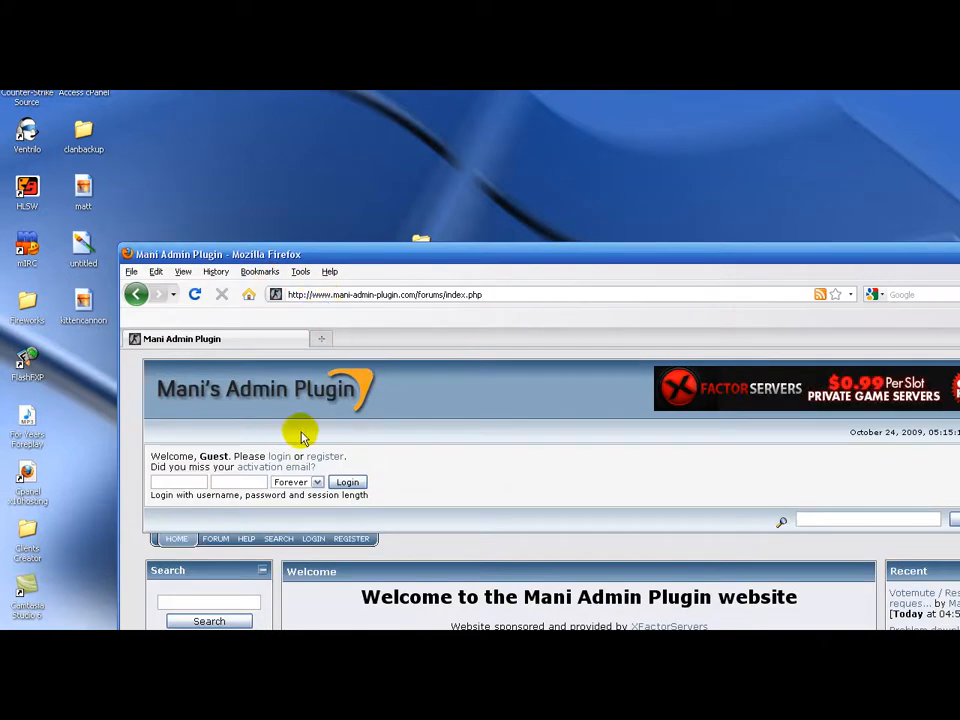
pyautogui.scroll(-3)
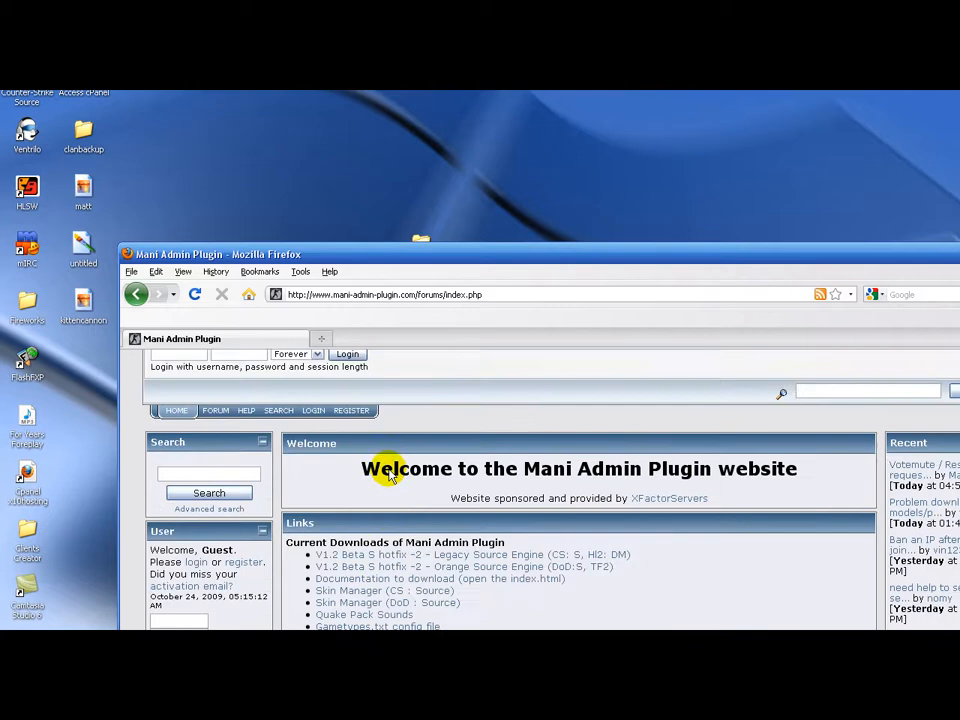
pyautogui.moveTo(216, 412)
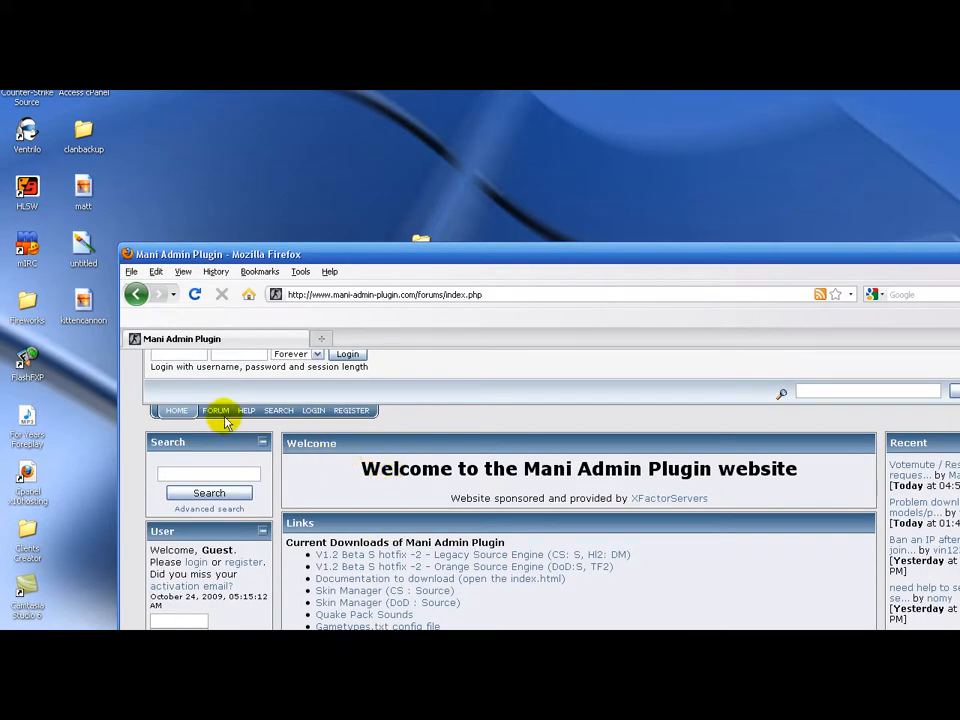
# Download the Clients Creator v3 tool from its General Discussion forum topic.
pyautogui.click(216, 410)
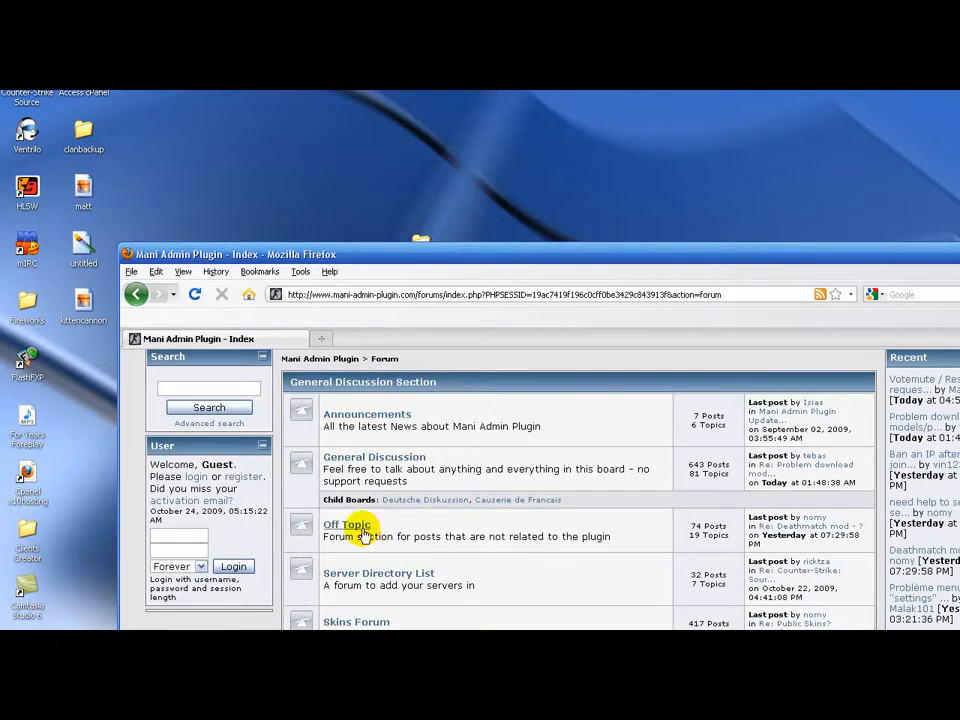
pyautogui.click(374, 456)
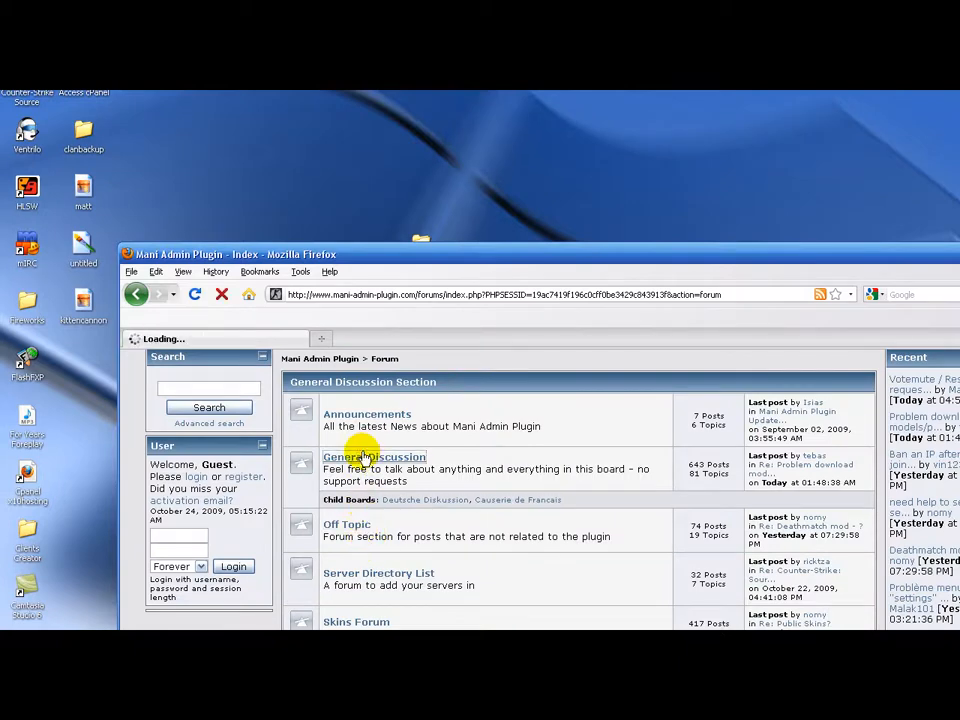
pyautogui.click(374, 456)
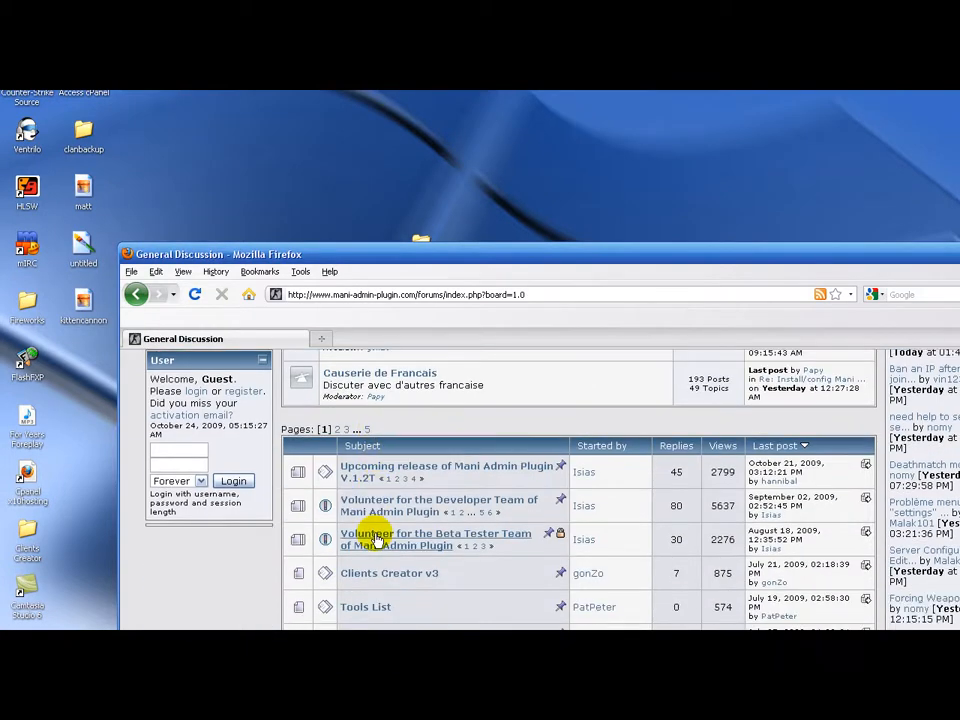
pyautogui.click(388, 572)
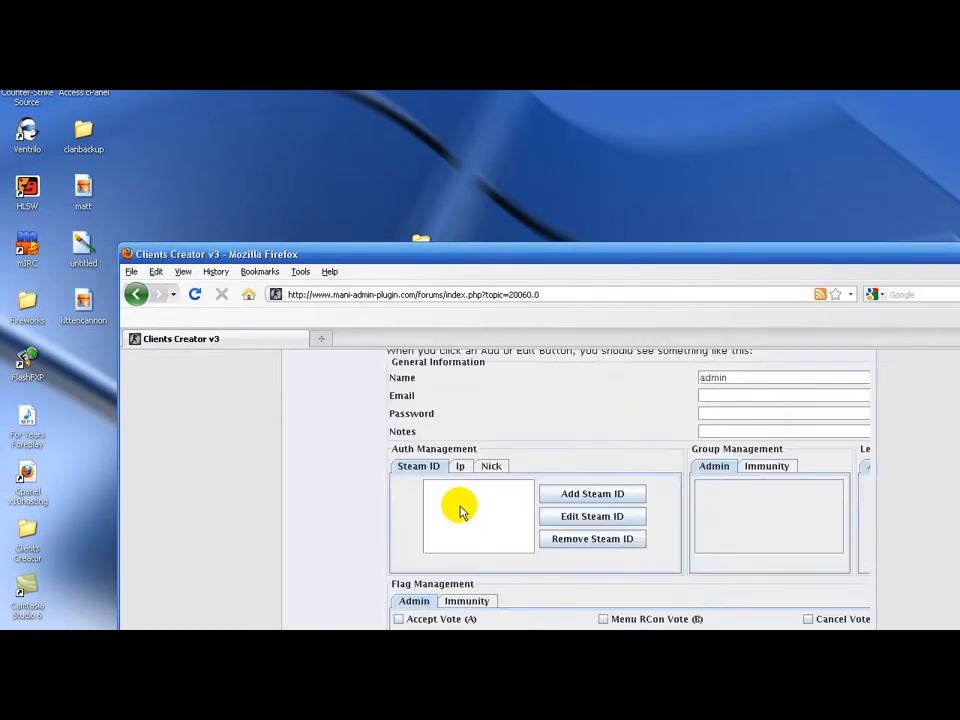
pyautogui.scroll(-3)
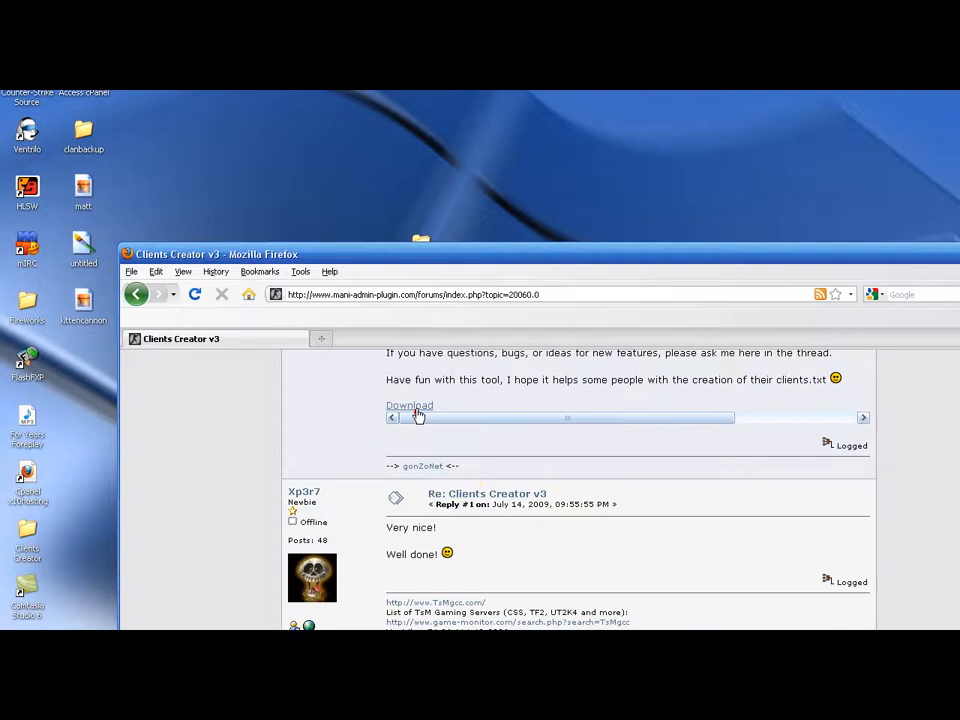
pyautogui.click(408, 404)
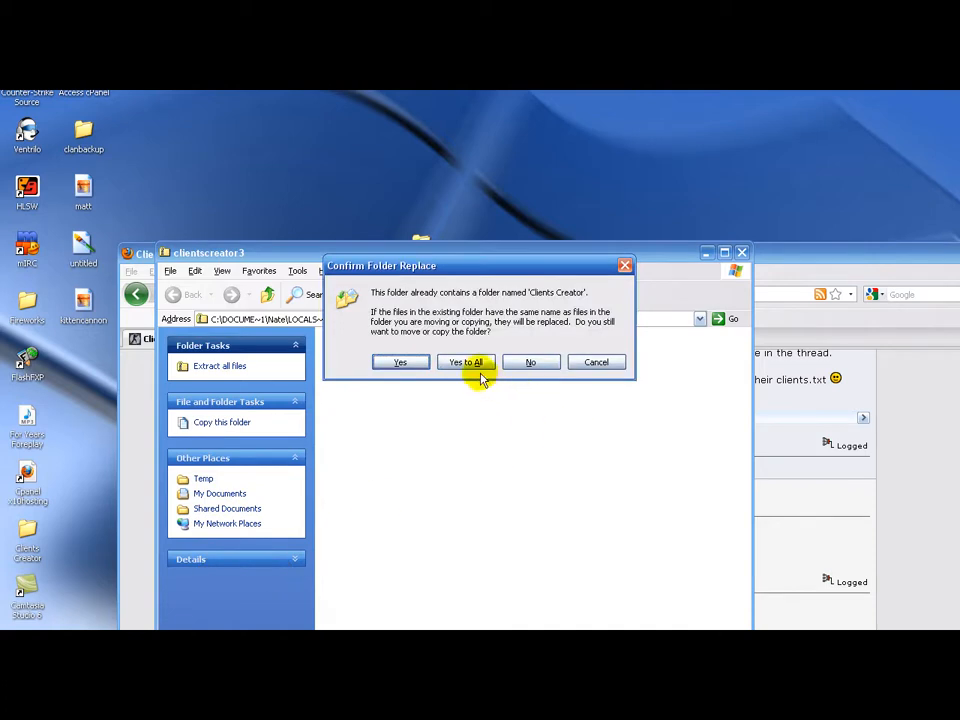
# Replace the existing Clients Creator folder contents and launch the Clients Creator tool.
pyautogui.click(464, 362)
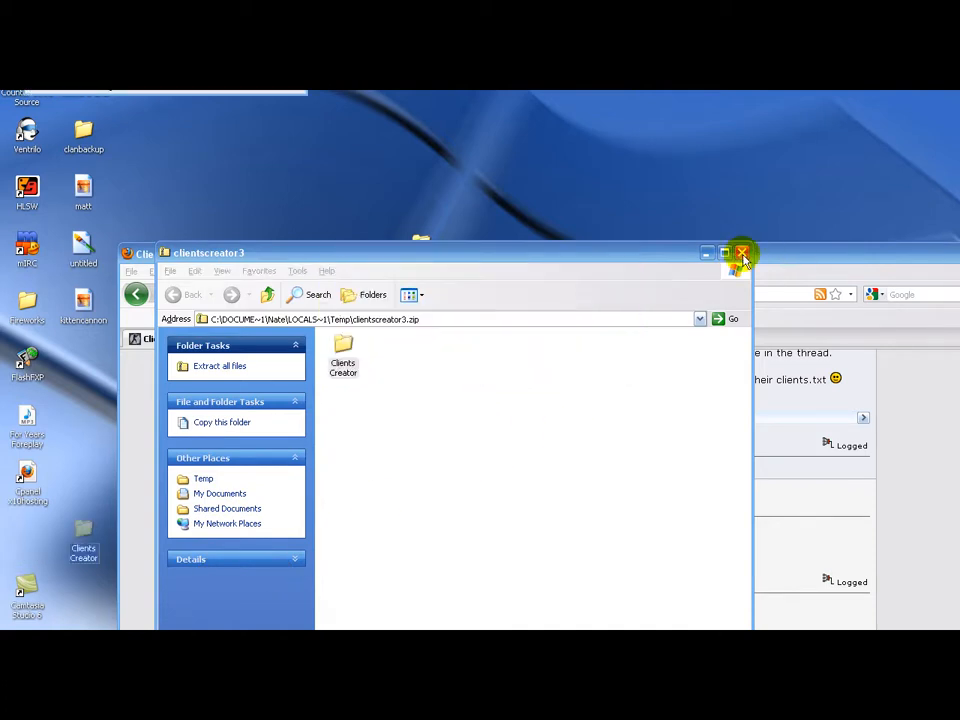
pyautogui.click(744, 252)
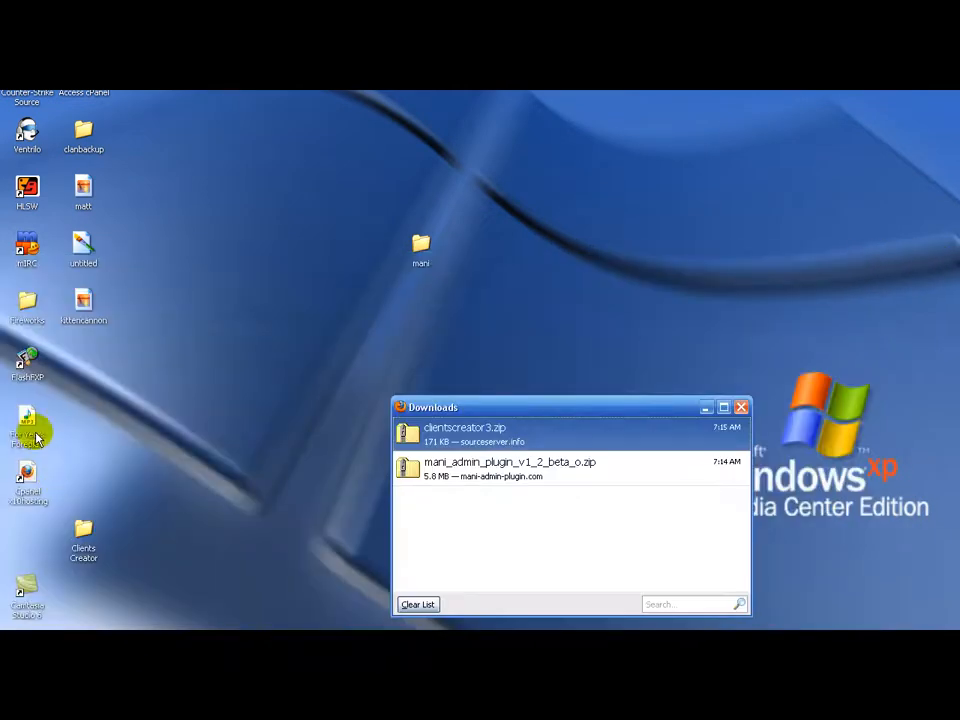
pyautogui.doubleClick(84, 540)
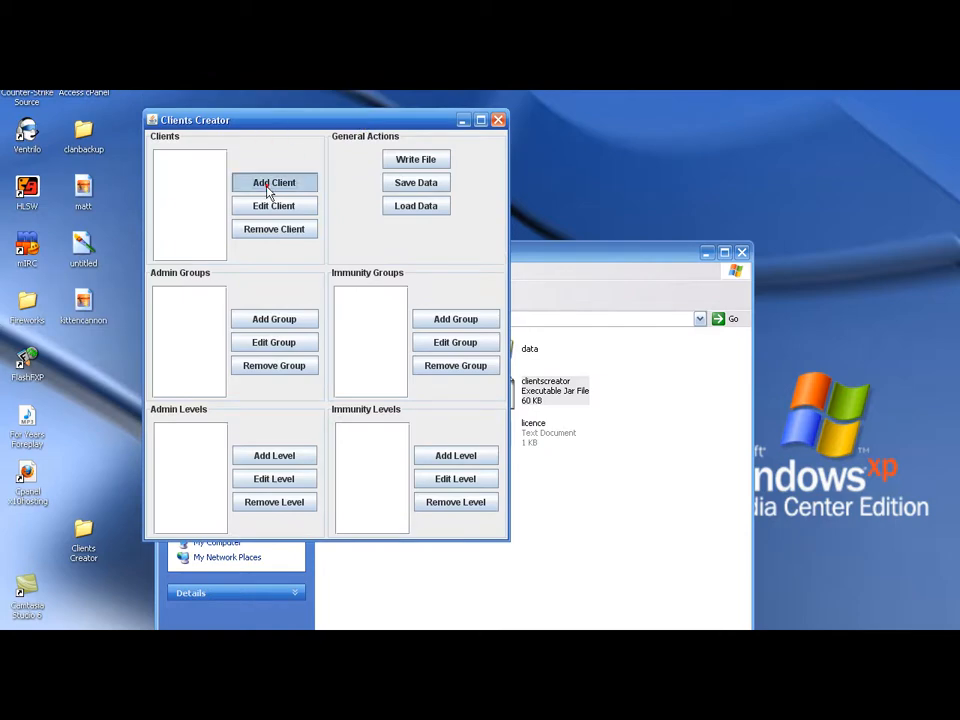
# Start adding a new admin client named Nate and browse for the saved Steam ID.
pyautogui.click(274, 182)
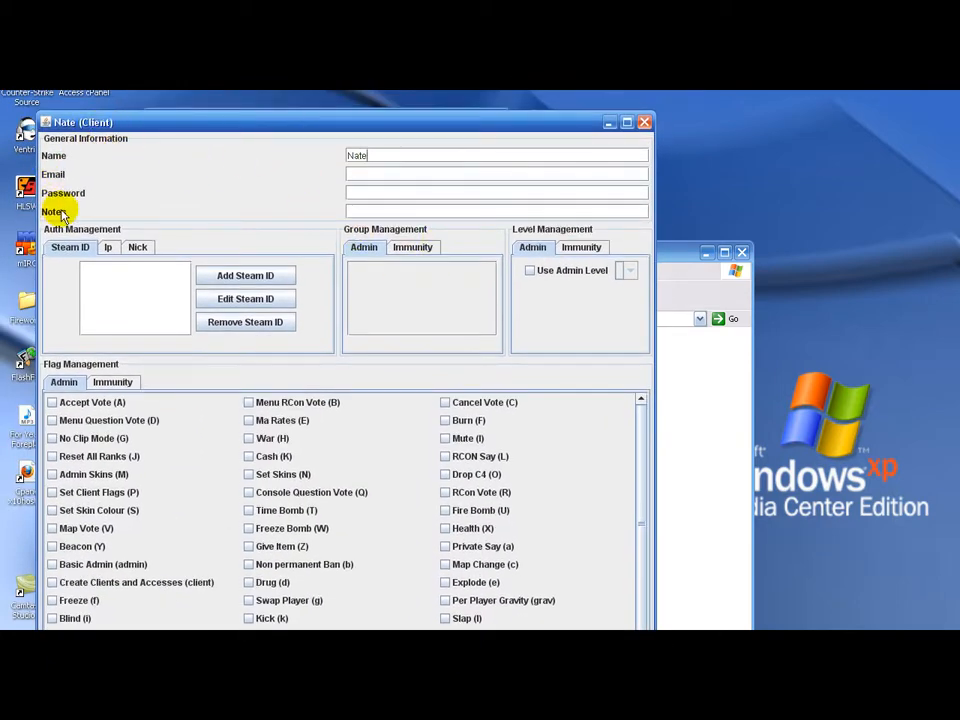
pyautogui.click(244, 276)
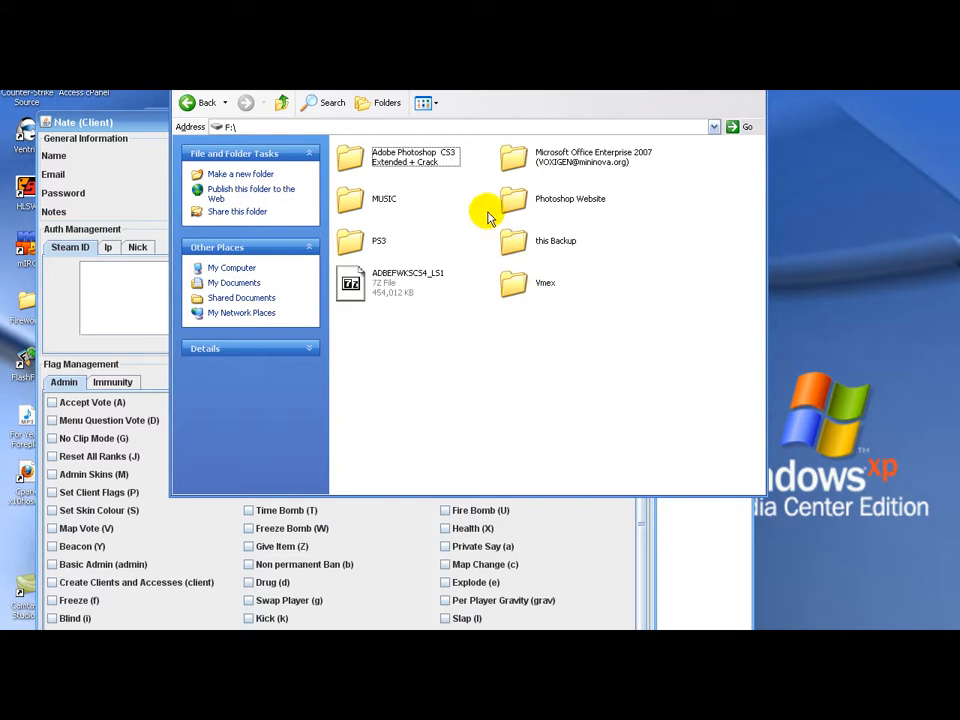
pyautogui.moveTo(484, 310)
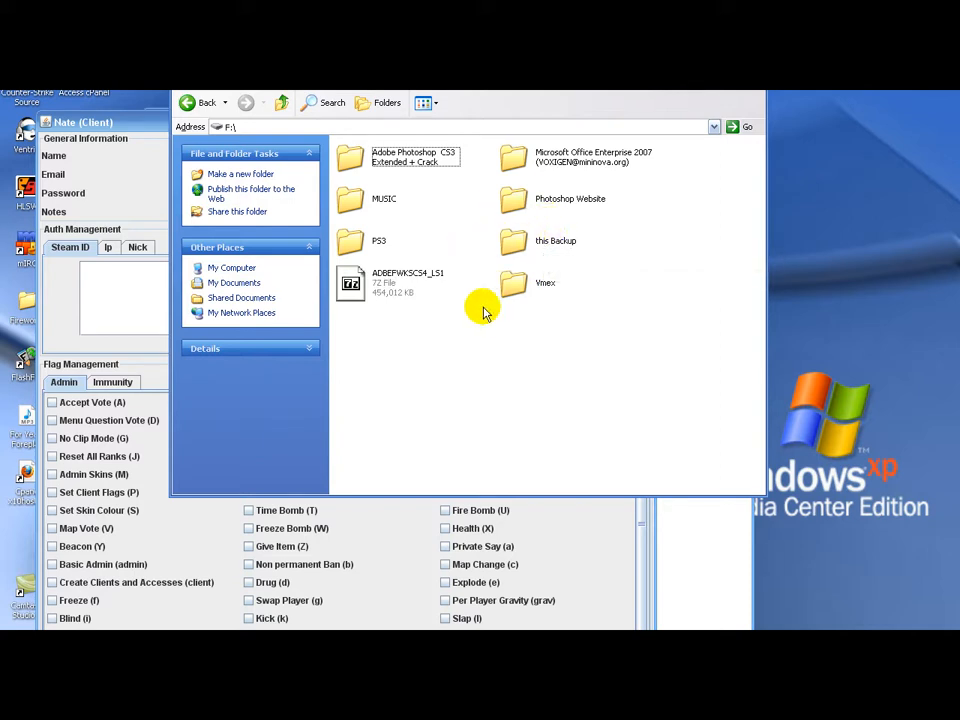
pyautogui.moveTo(516, 244)
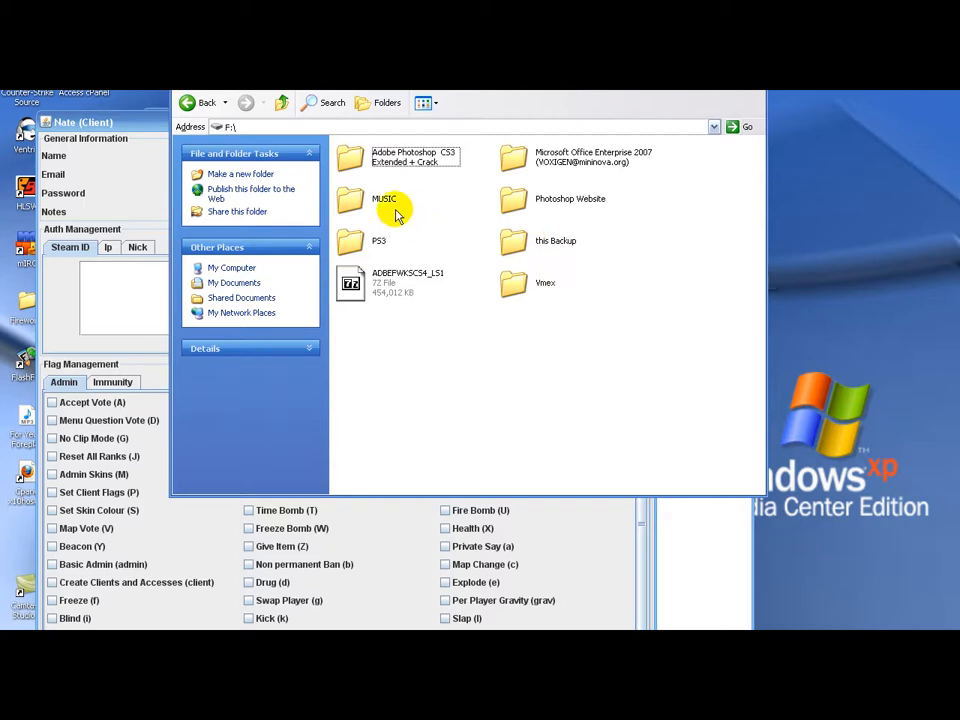
pyautogui.moveTo(408, 444)
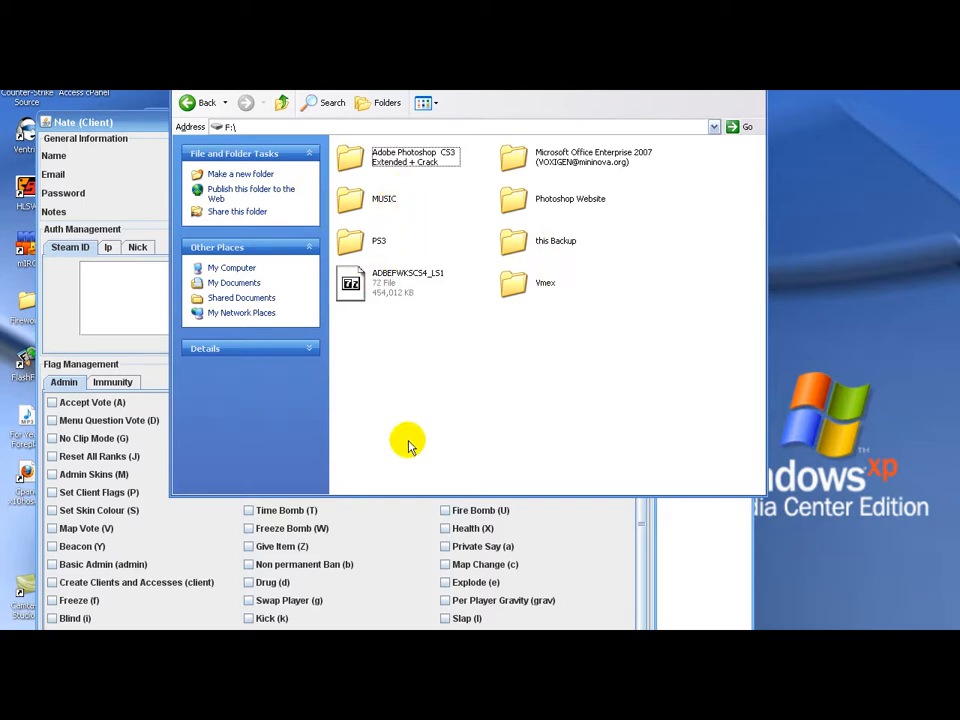
pyautogui.moveTo(508, 208)
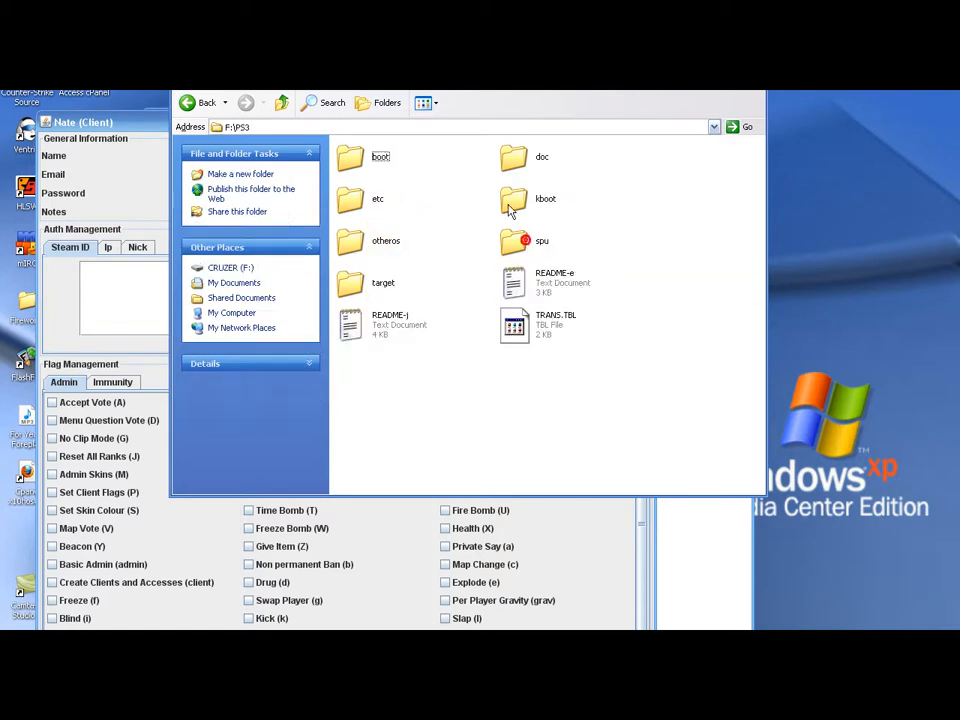
# Copy the saved Steam ID line from the text file in the Backup folder on drive F.
pyautogui.click(206, 102)
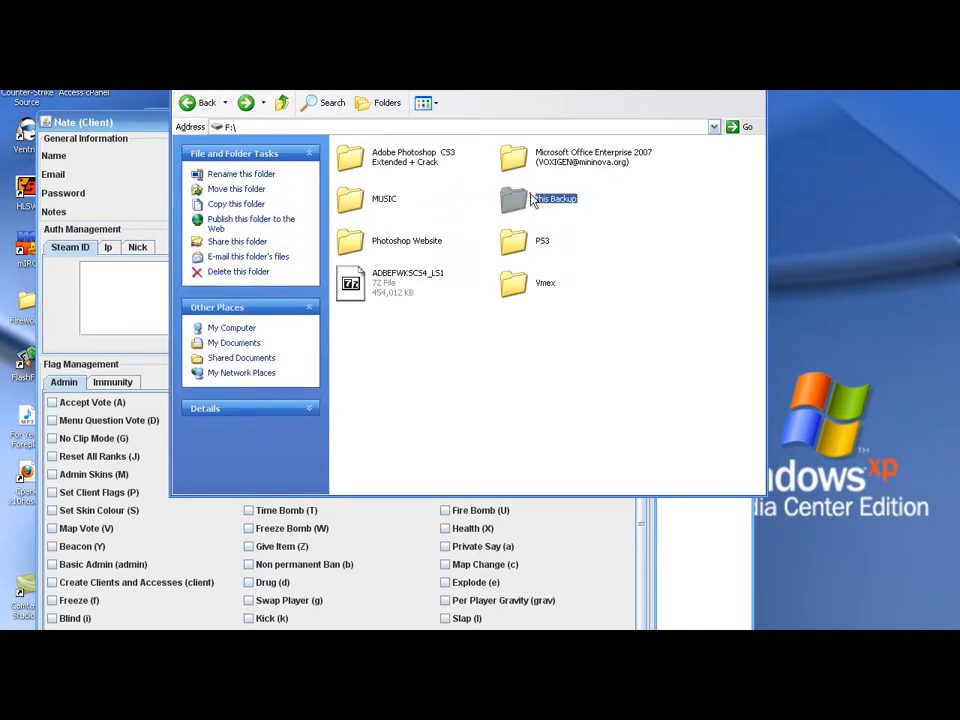
pyautogui.doubleClick(554, 198)
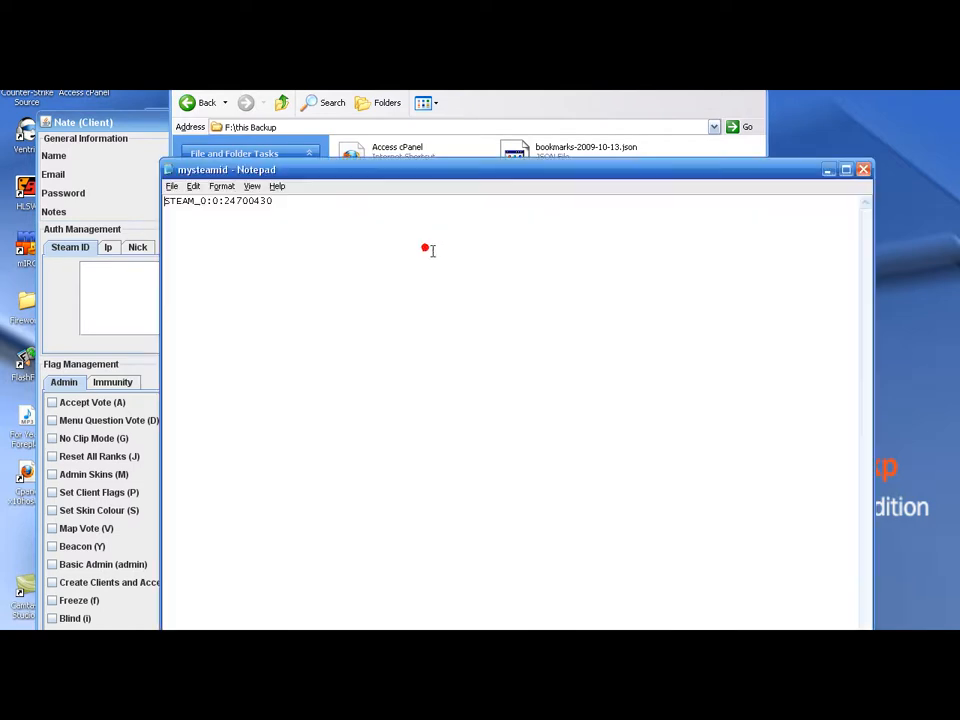
pyautogui.tripleClick(218, 200)
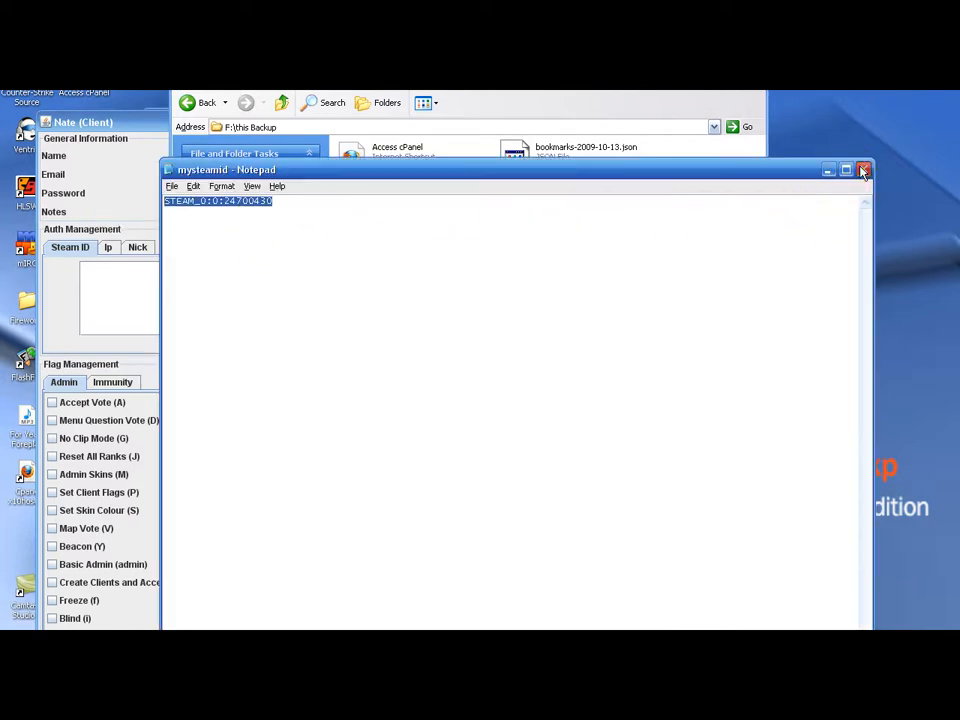
pyautogui.click(864, 170)
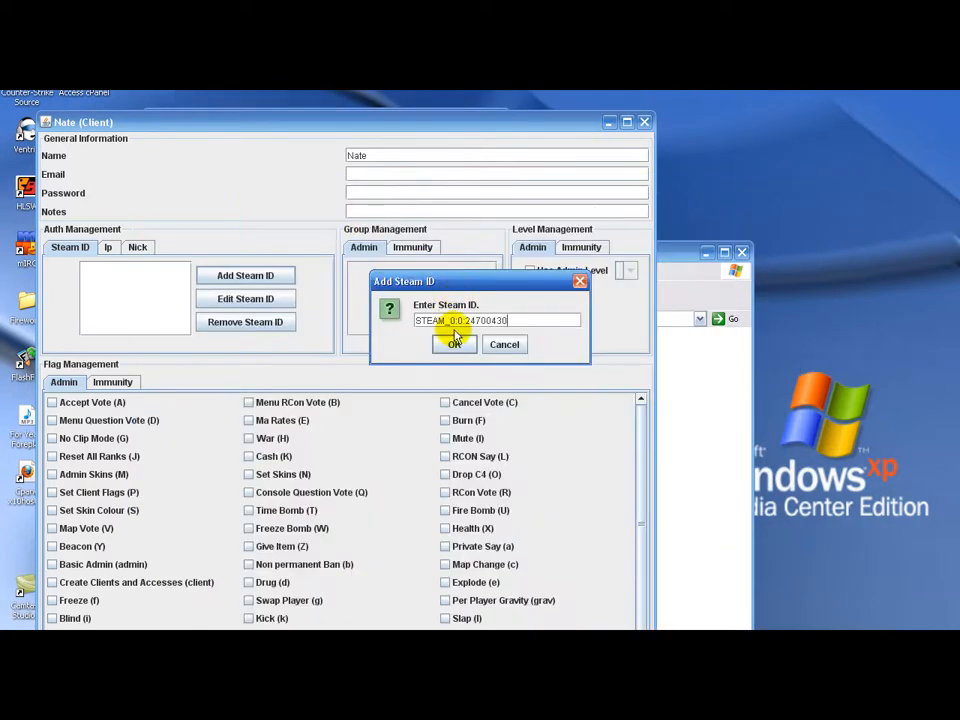
# Add Nate's Steam ID, grant every admin flag, save as clients.txt and close Downloads.
pyautogui.click(452, 344)
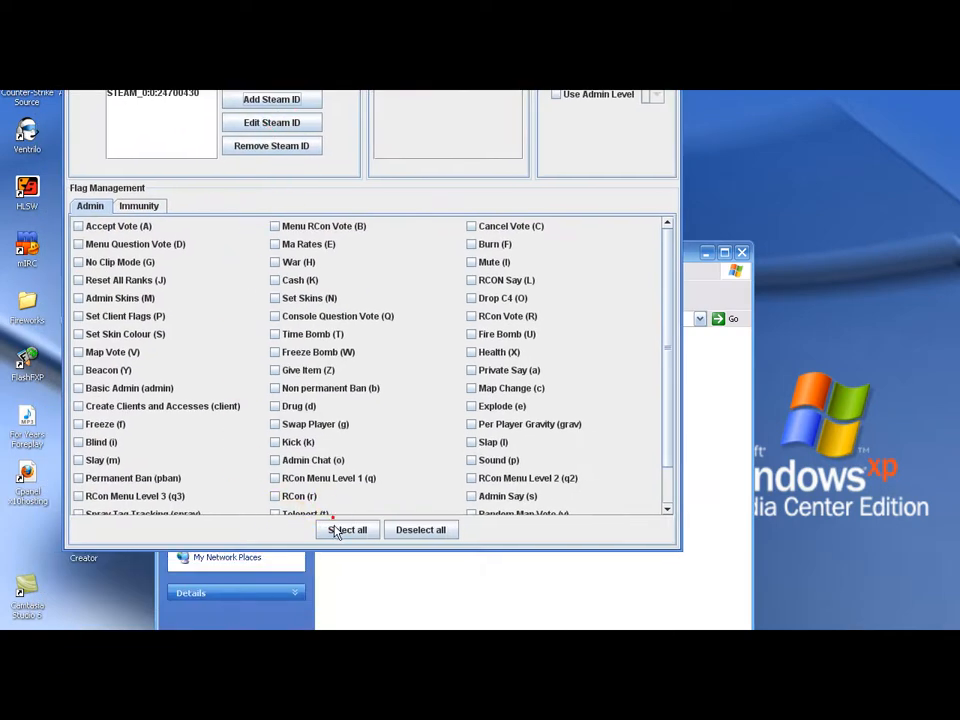
pyautogui.click(348, 528)
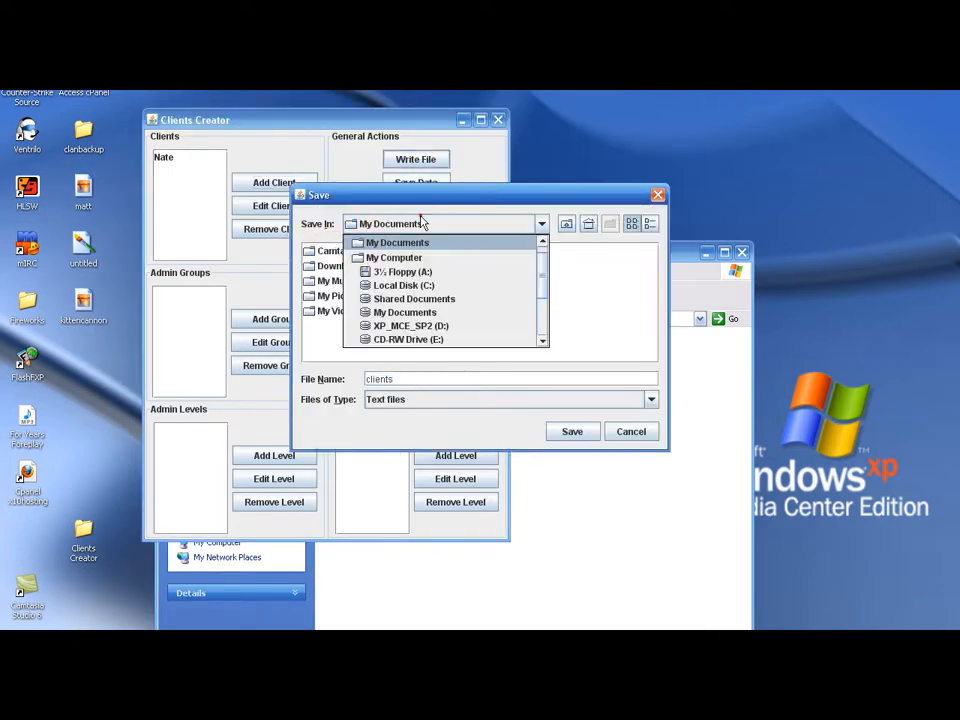
pyautogui.click(396, 242)
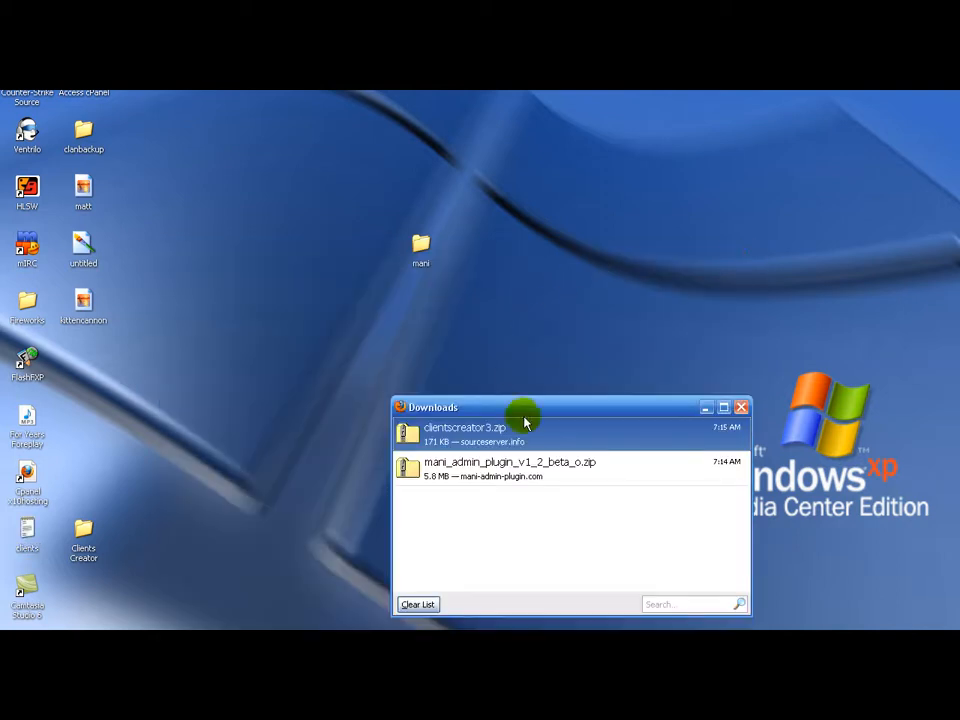
pyautogui.click(740, 408)
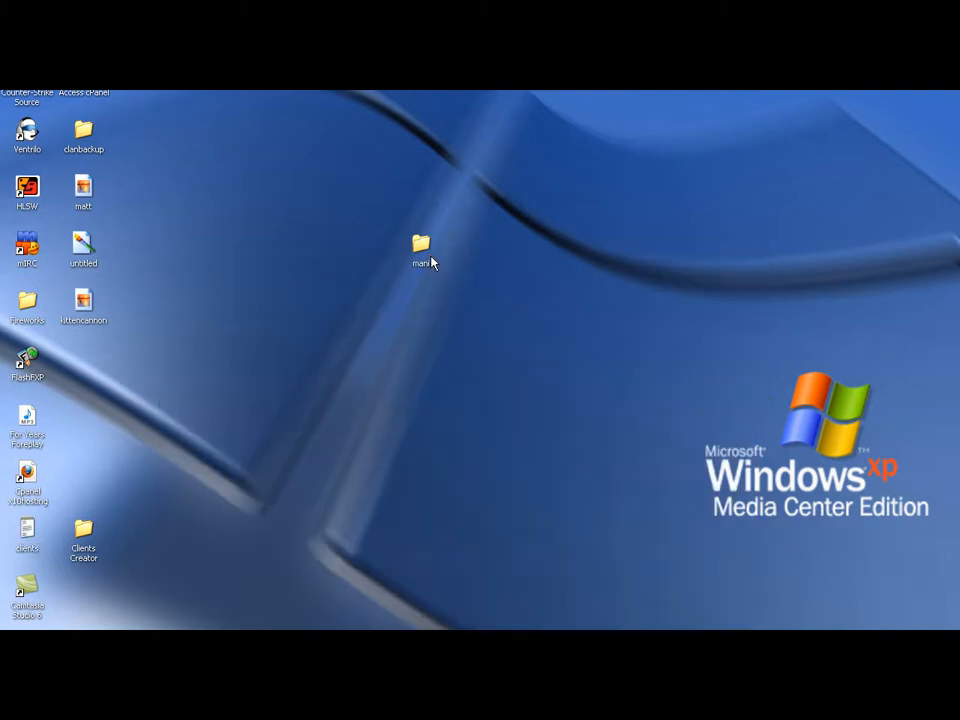
# Place clients.txt in mani\cfg\mani_admin_plugin beside the other config files, then close Explorer.
pyautogui.doubleClick(420, 248)
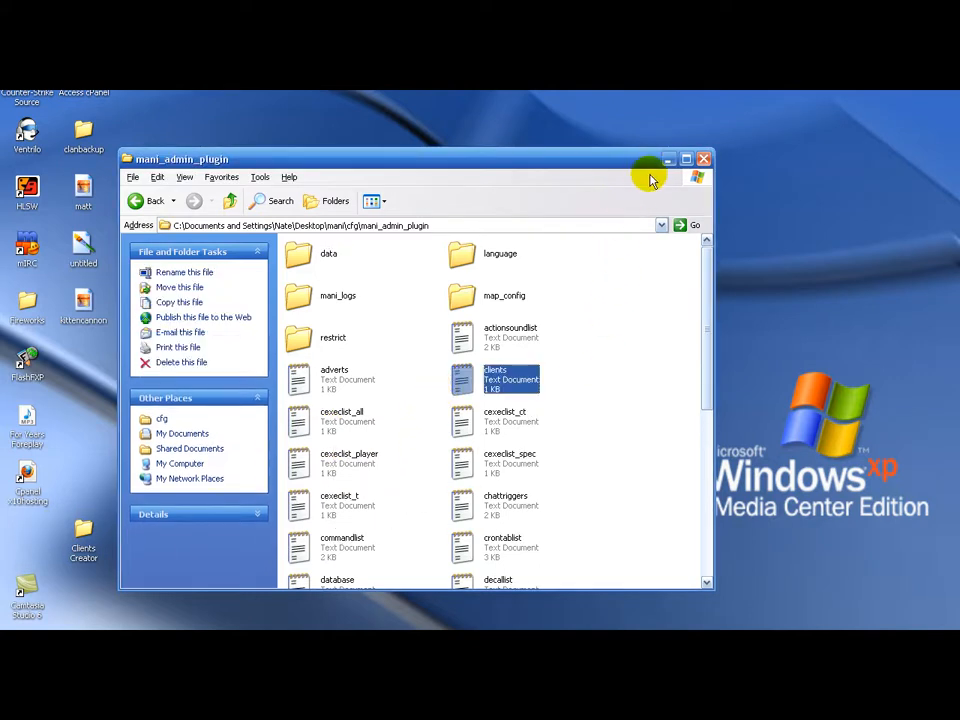
pyautogui.click(704, 160)
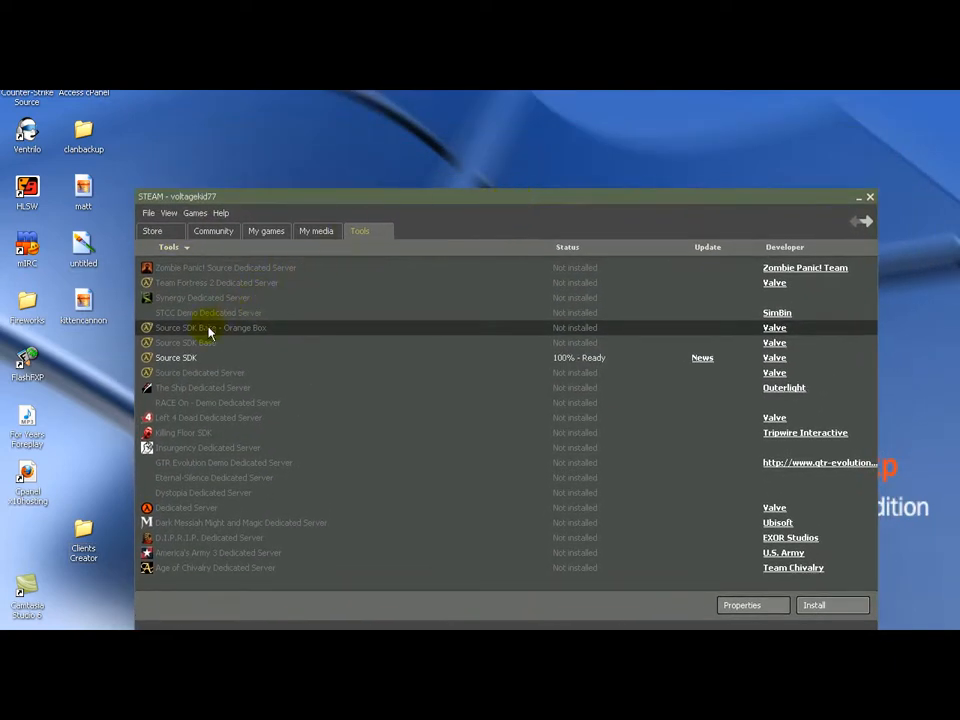
pyautogui.moveTo(222, 384)
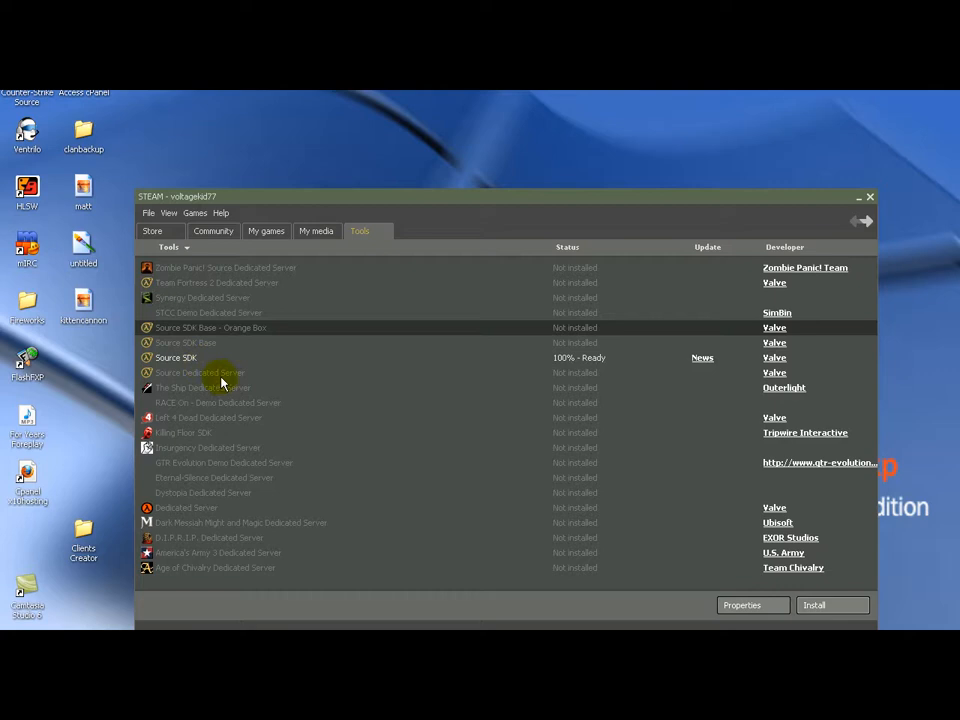
# Download and install Source Dedicated Server from Steam's Tools list until it shows 100% - Ready.
pyautogui.doubleClick(200, 372)
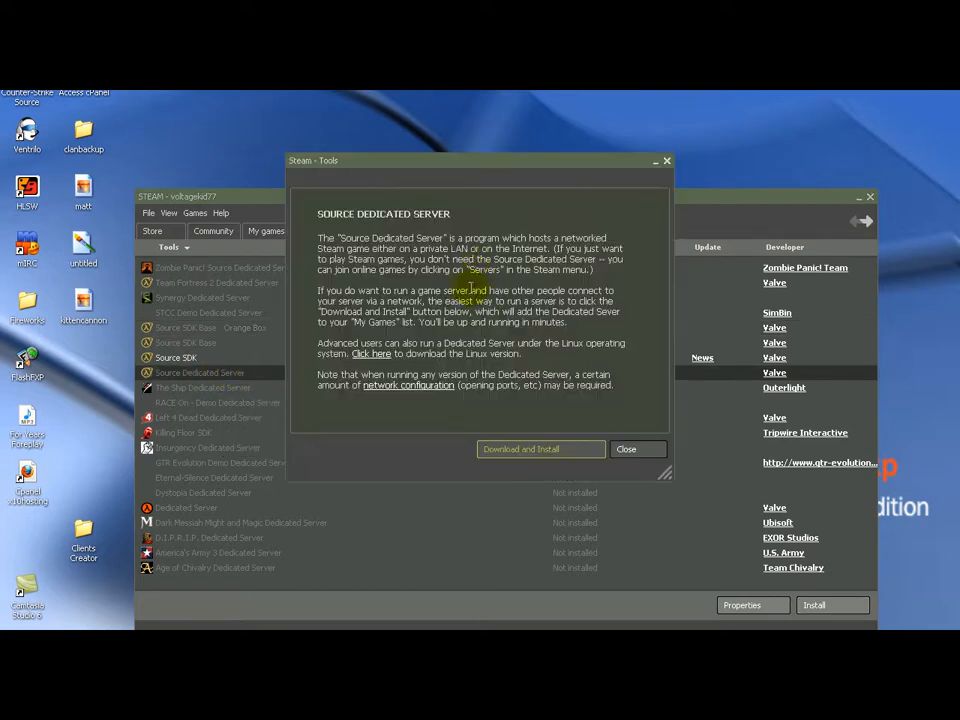
pyautogui.click(540, 448)
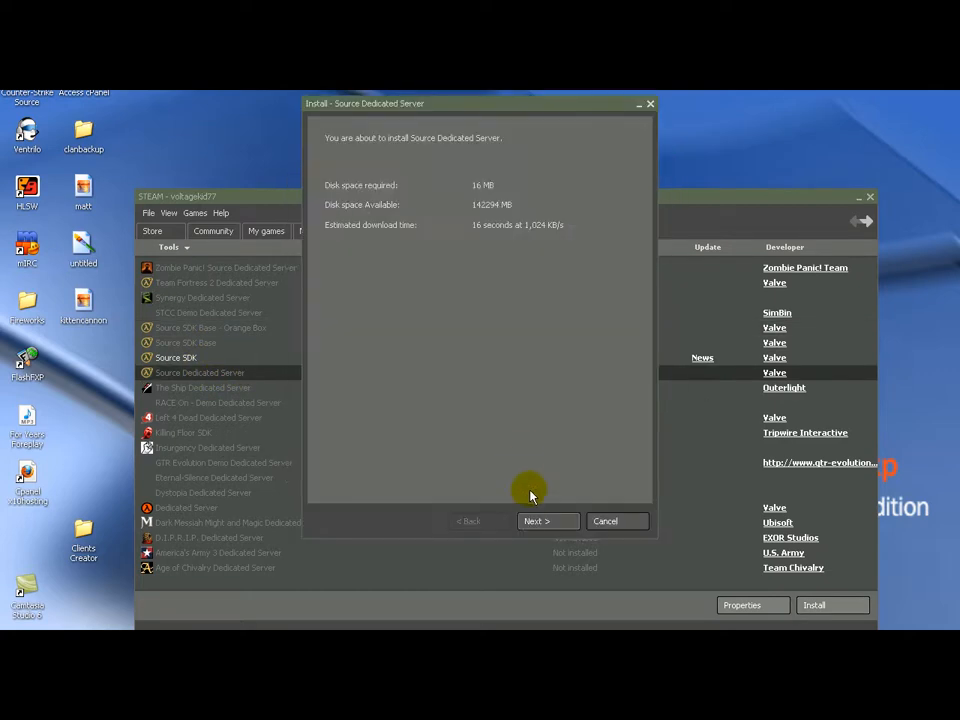
pyautogui.click(548, 520)
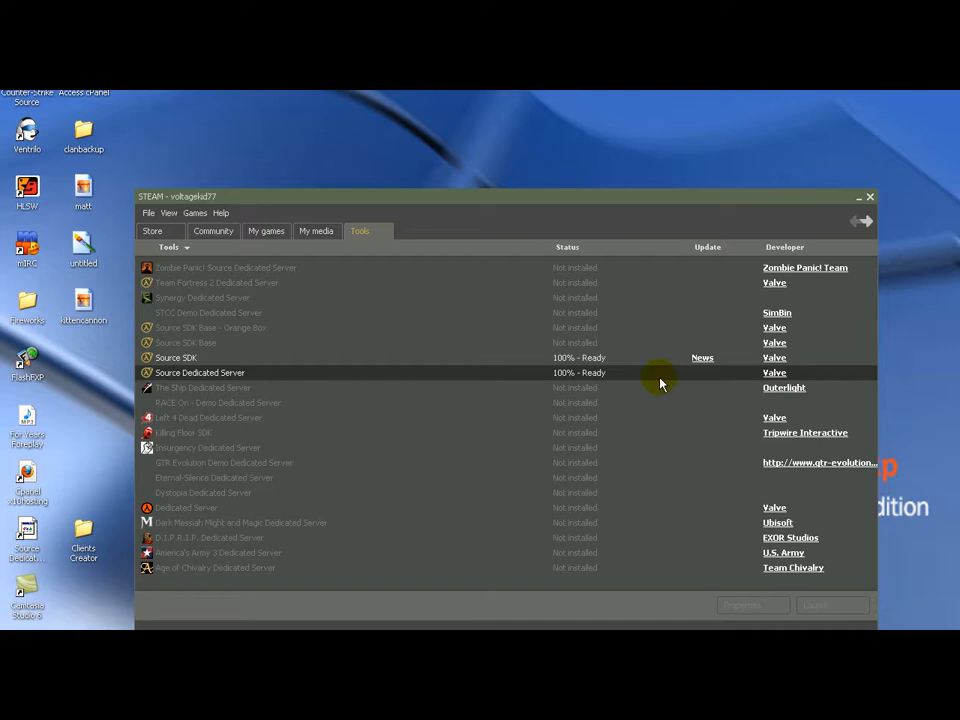
pyautogui.click(200, 372)
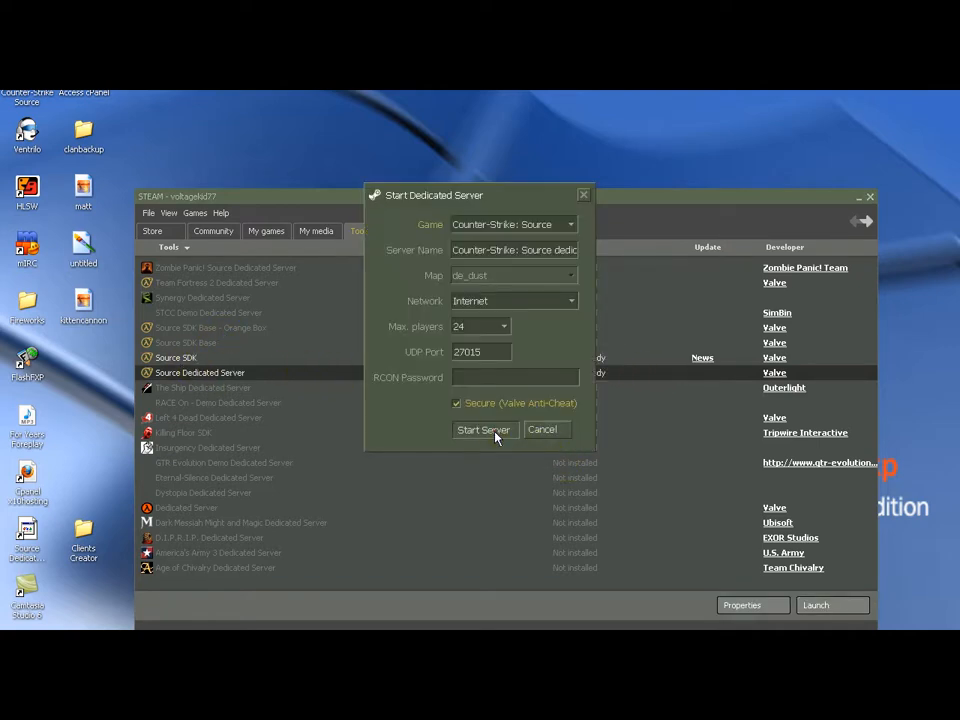
pyautogui.click(514, 376)
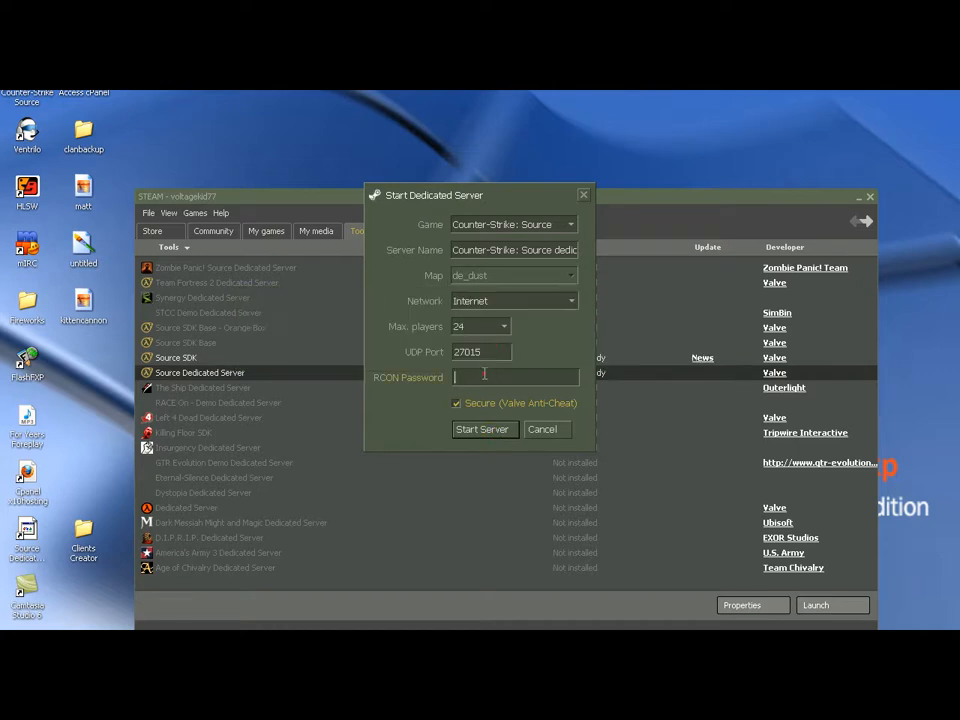
pyautogui.write('vx zd')
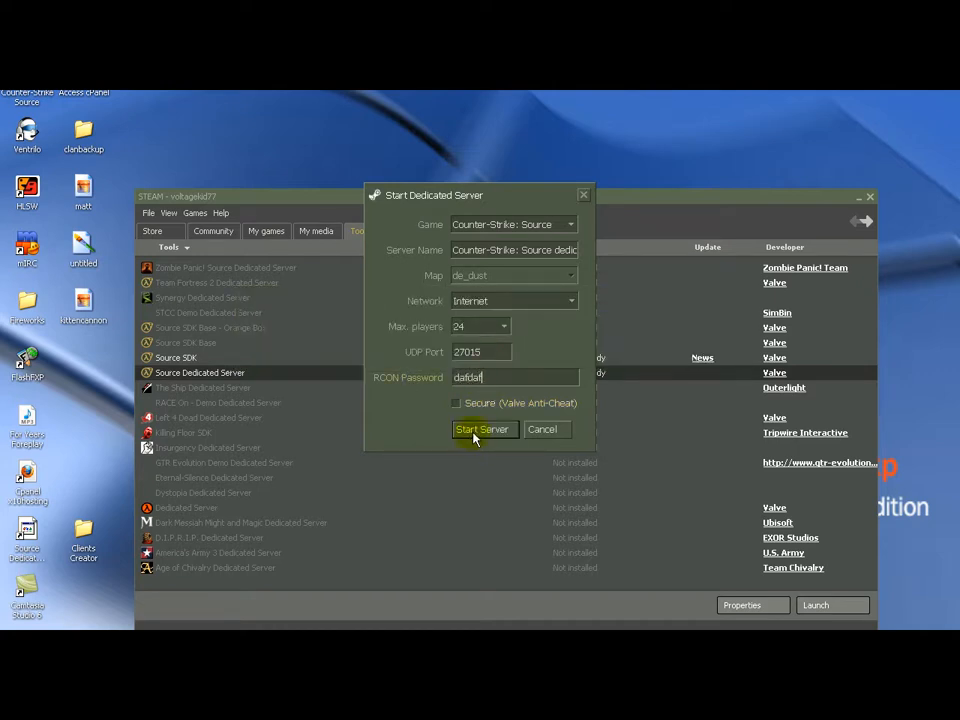
pyautogui.click(484, 428)
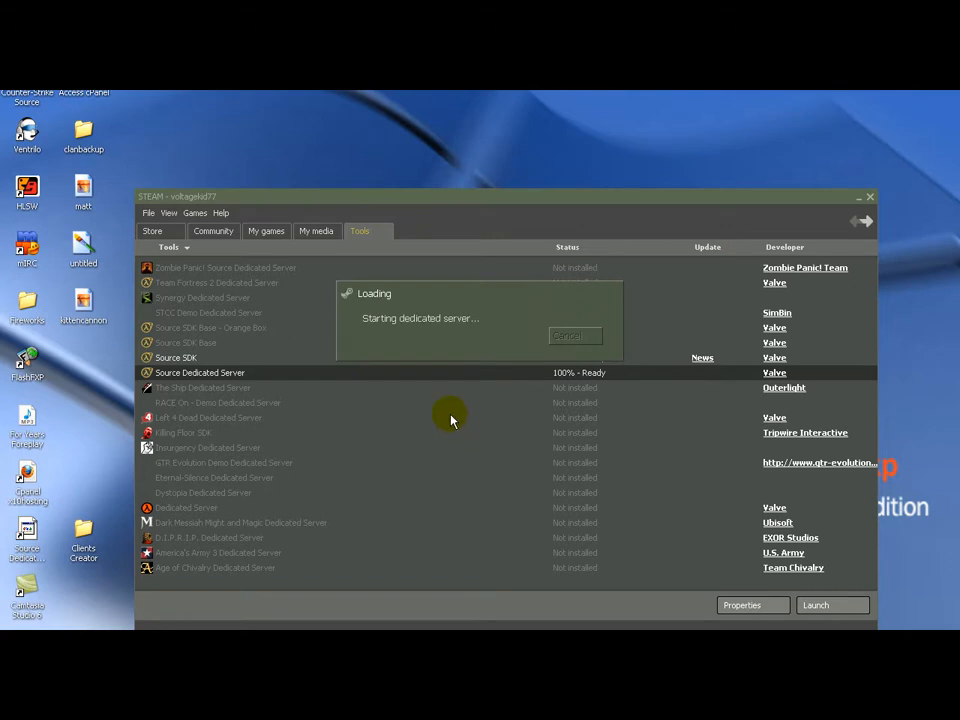
pyautogui.moveTo(560, 308)
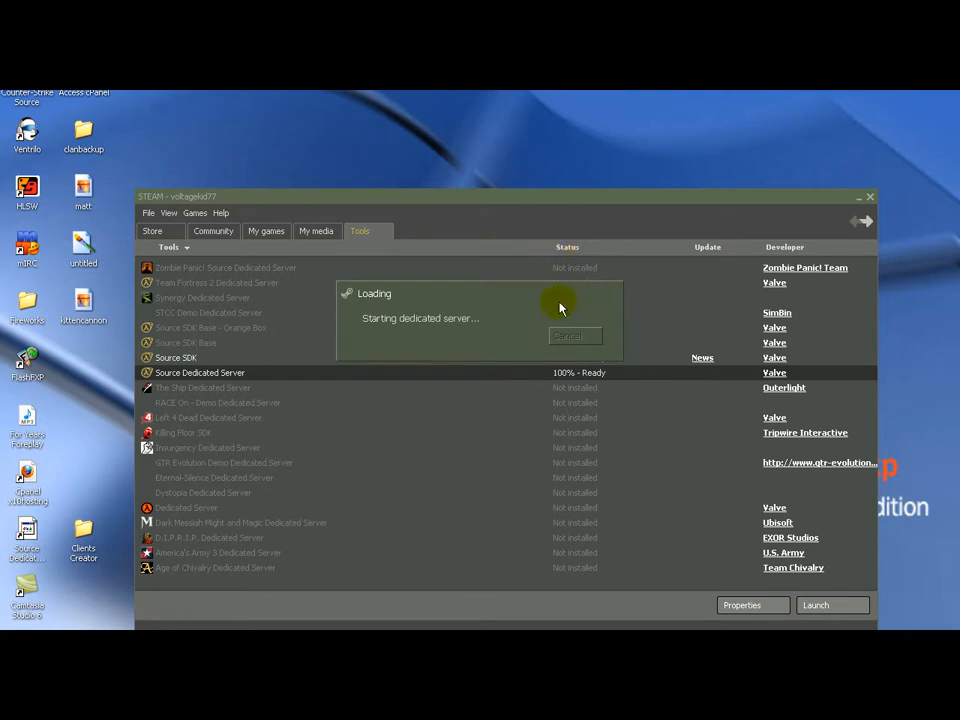
pyautogui.moveTo(522, 318)
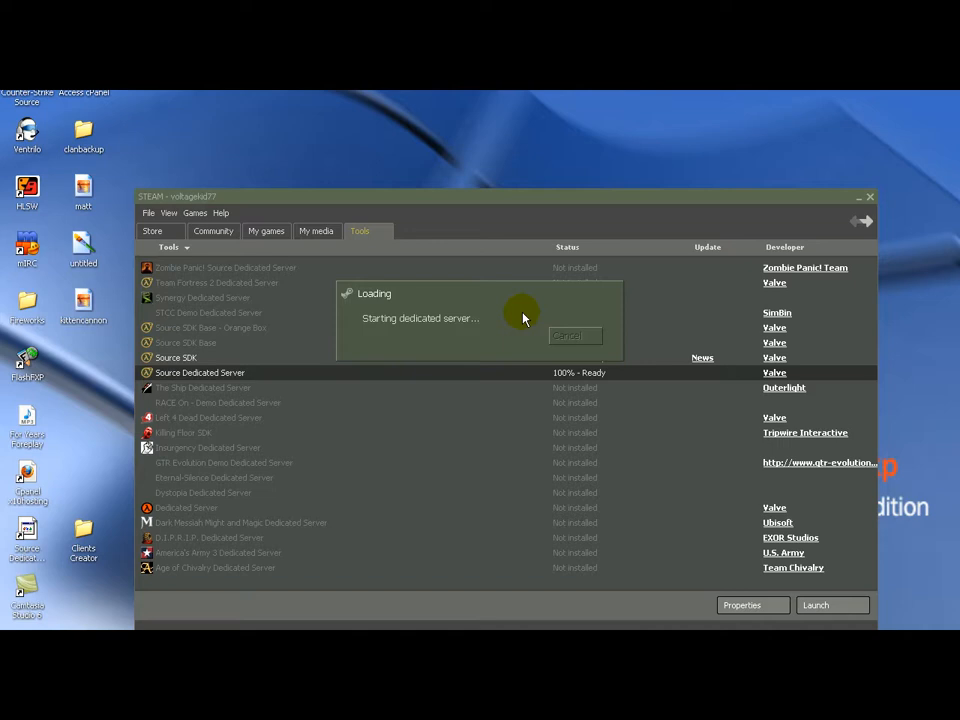
pyautogui.click(20, 710)
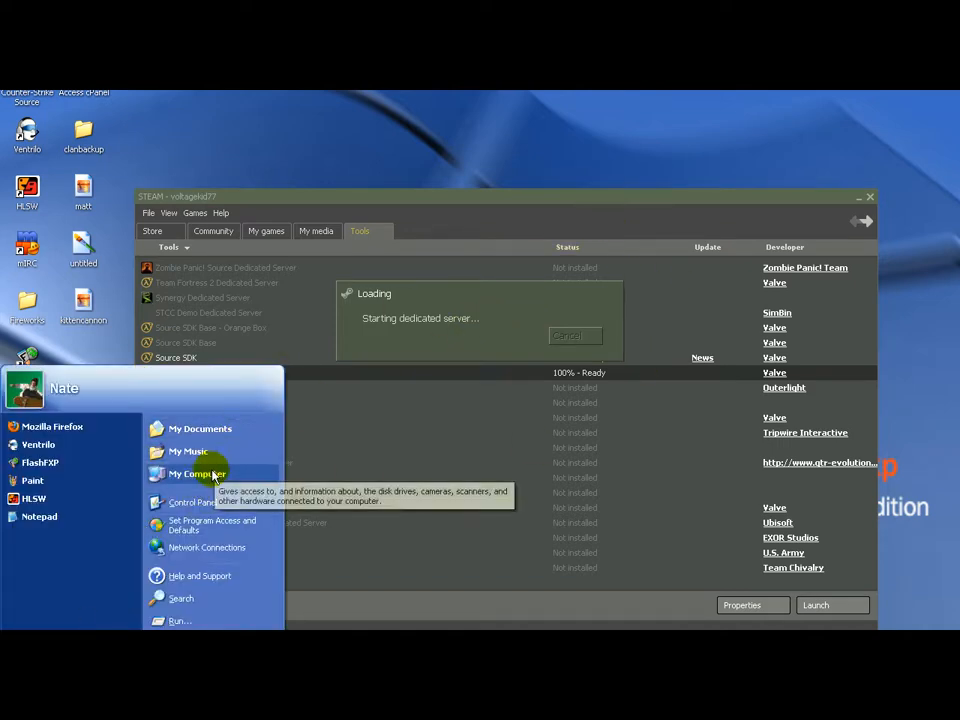
# Browse C:\Program Files to the source dedicated server's cstrike folder beside the mani window.
pyautogui.click(196, 472)
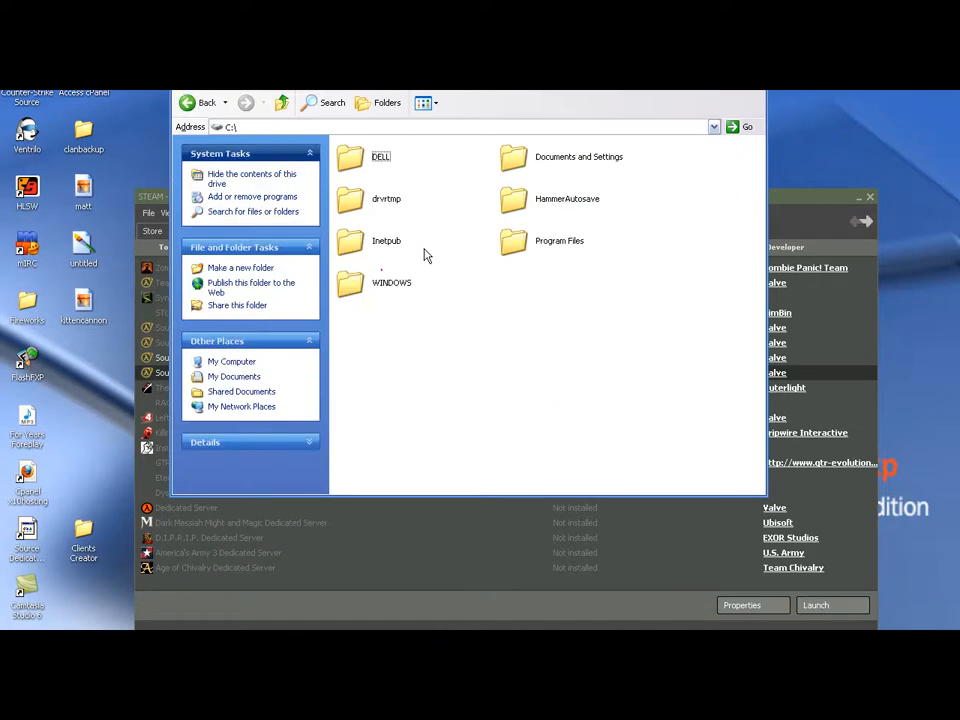
pyautogui.click(560, 240)
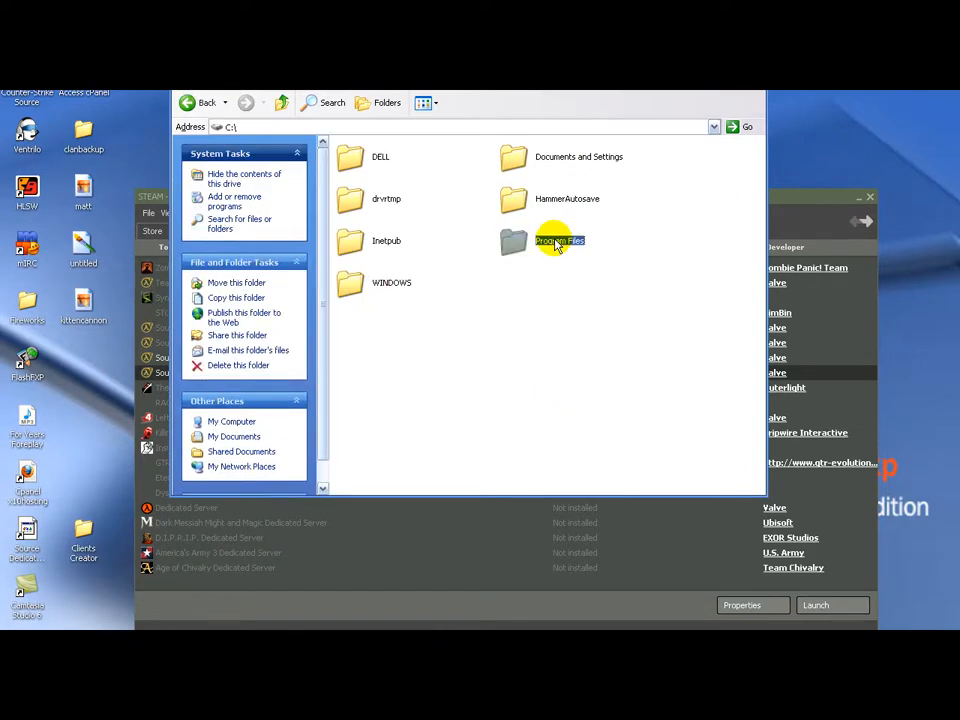
pyautogui.doubleClick(560, 240)
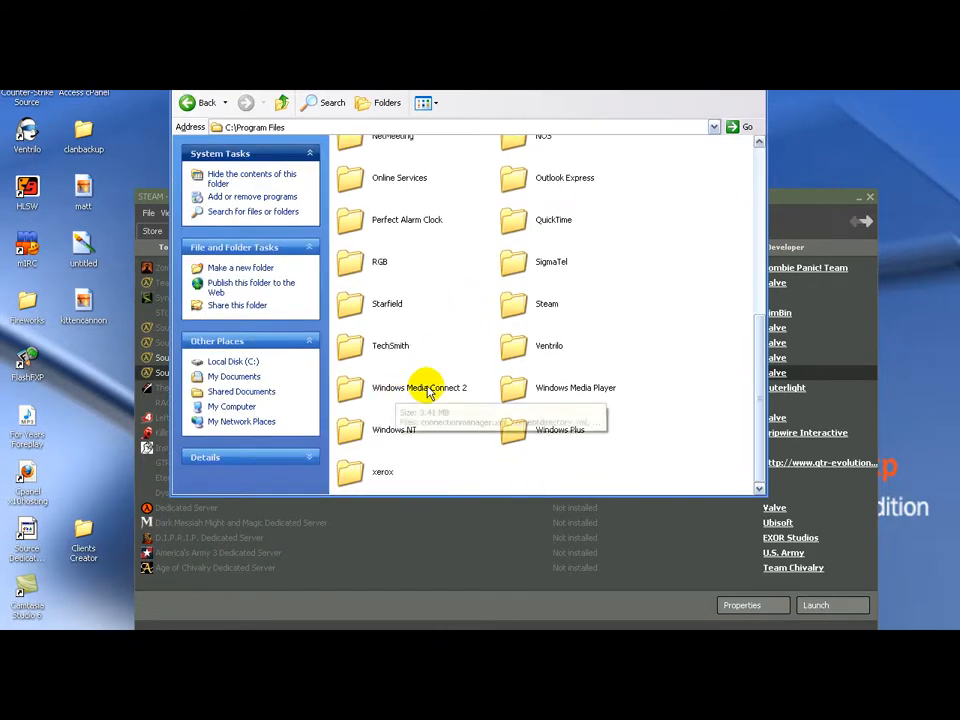
pyautogui.click(816, 604)
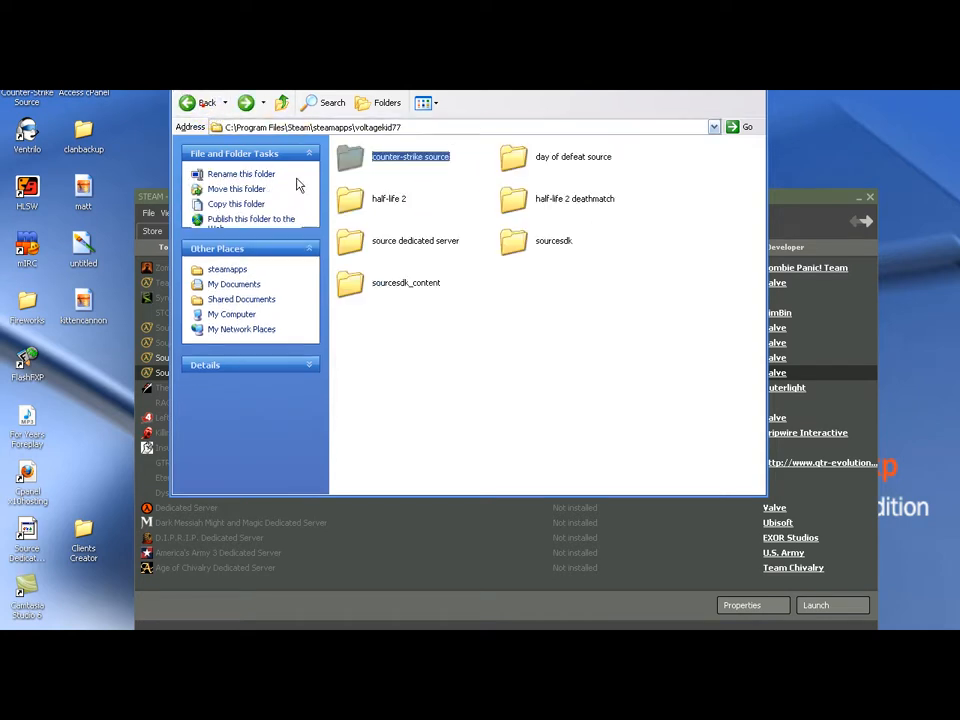
pyautogui.doubleClick(414, 240)
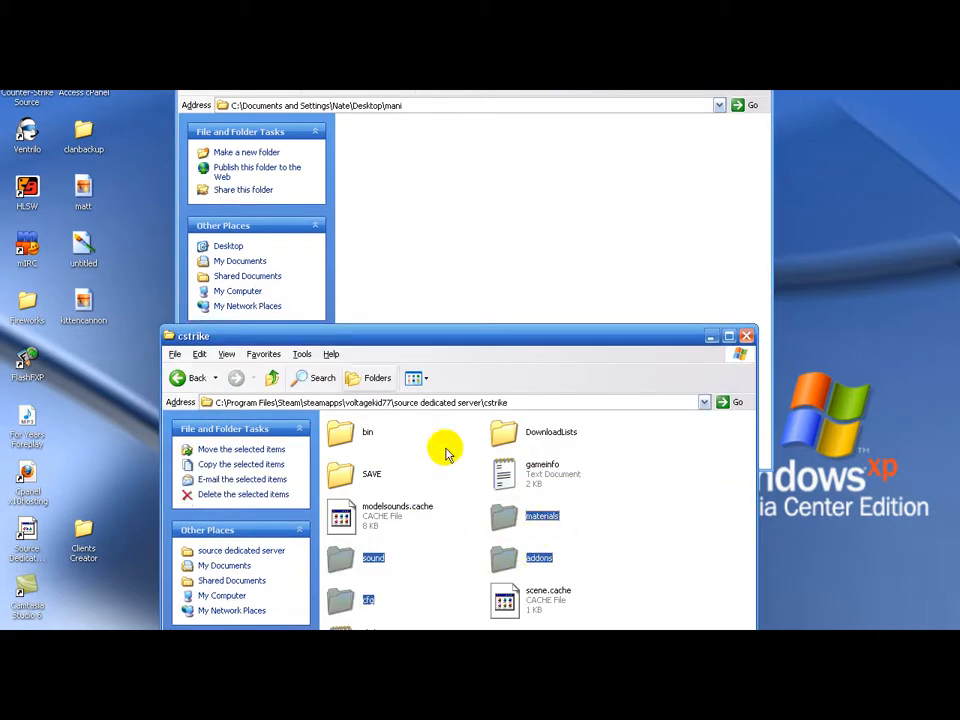
pyautogui.moveTo(362, 530)
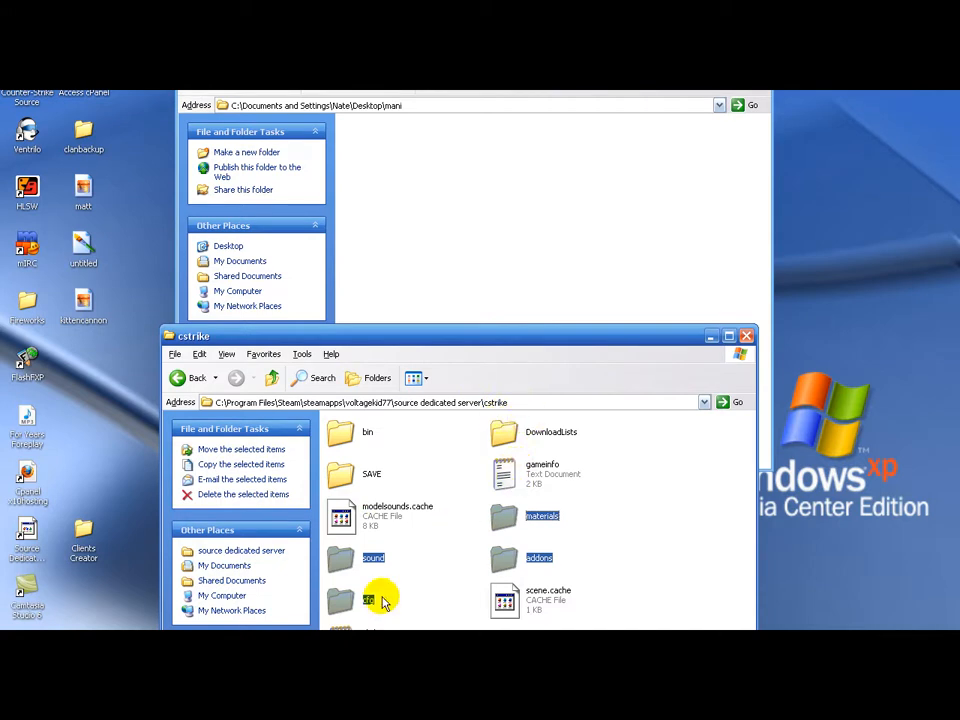
# Launch the CreateVDF tool from the cstrike addons folder.
pyautogui.doubleClick(538, 556)
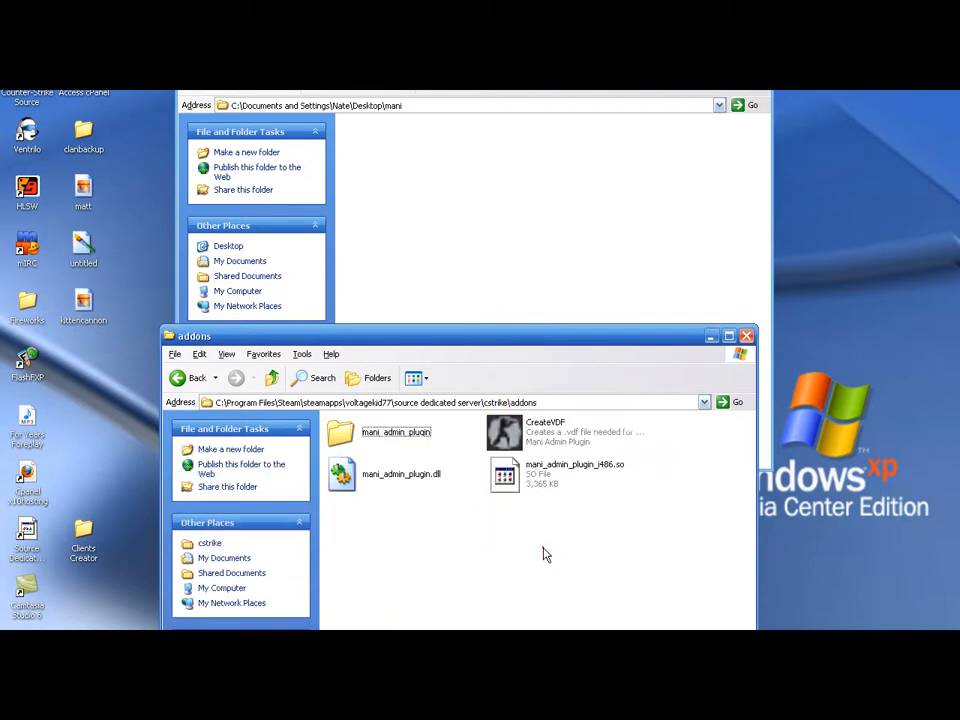
pyautogui.click(544, 432)
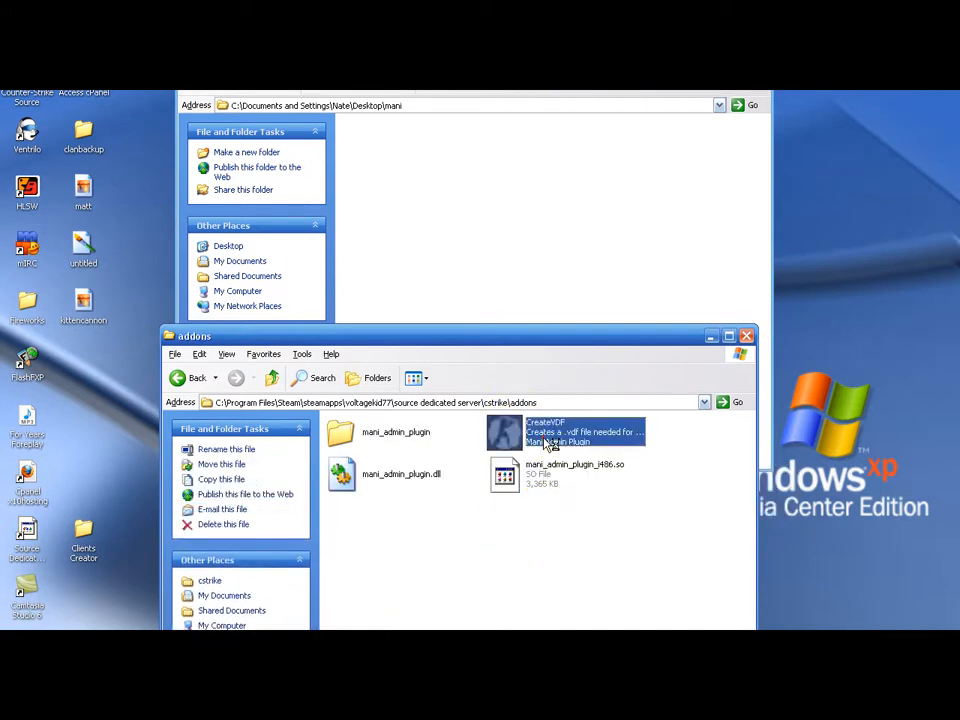
pyautogui.click(554, 348)
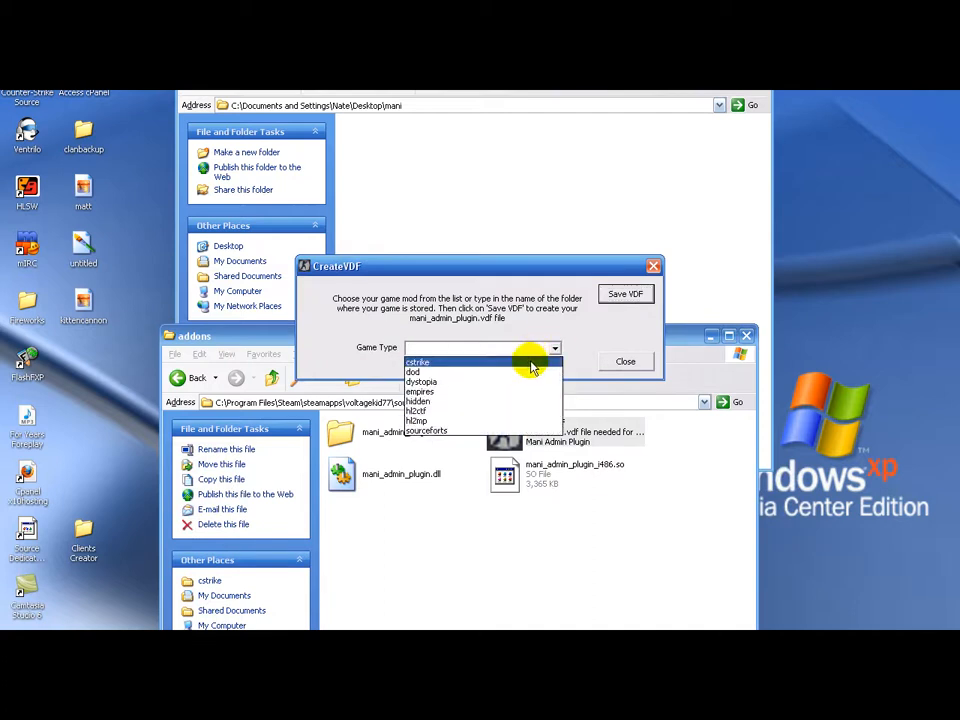
# Save mani_admin_plugin.vdf for game type cstrike into the addons folder and close CreateVDF.
pyautogui.click(416, 360)
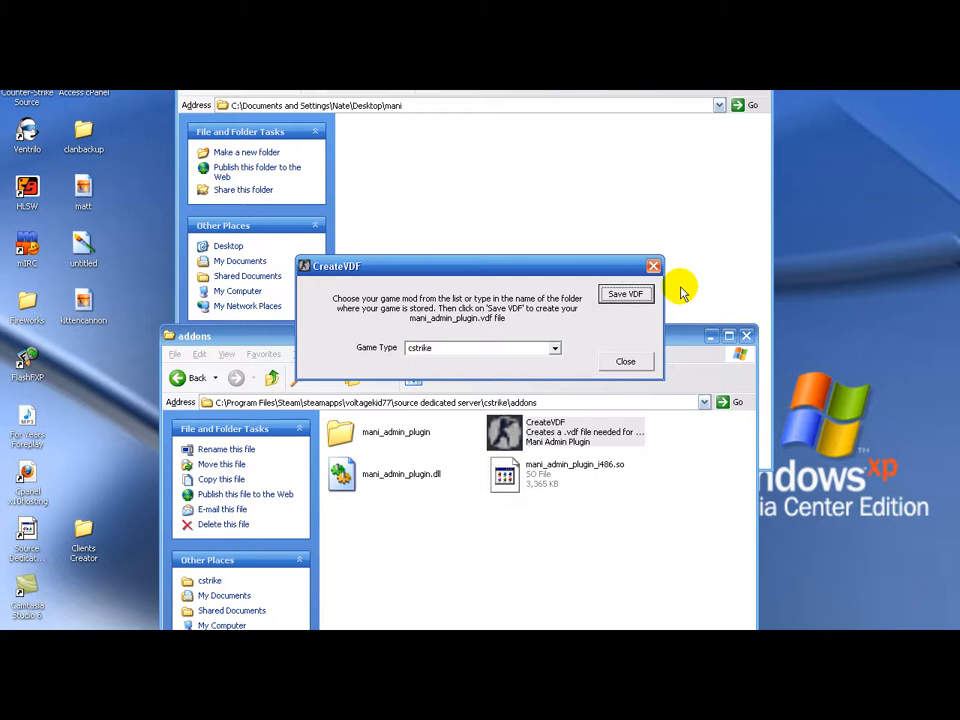
pyautogui.click(624, 294)
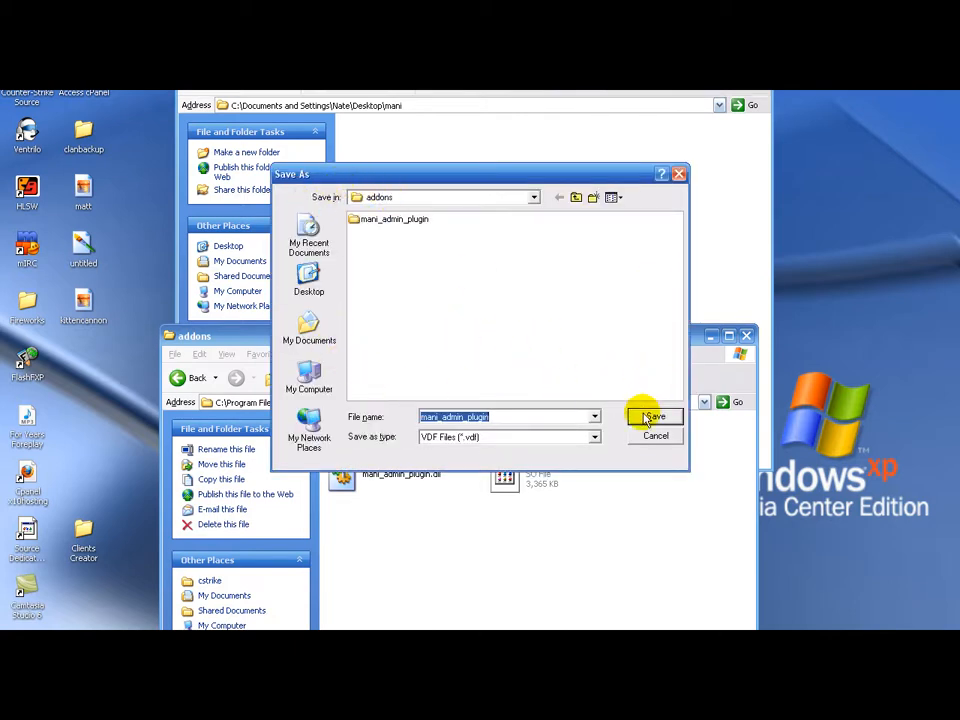
pyautogui.click(652, 418)
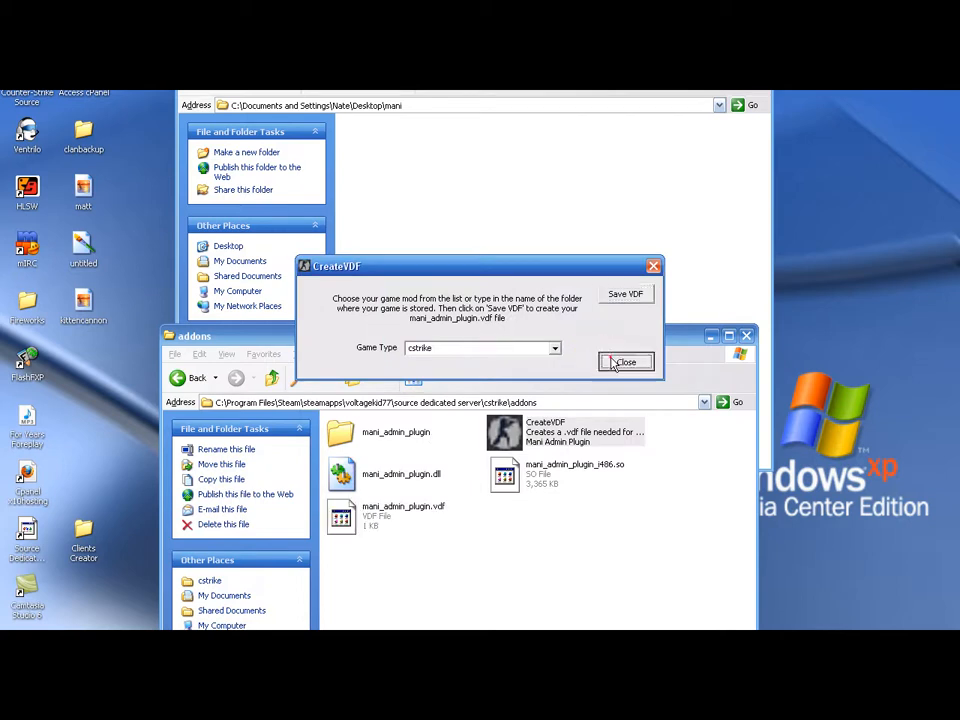
pyautogui.click(624, 362)
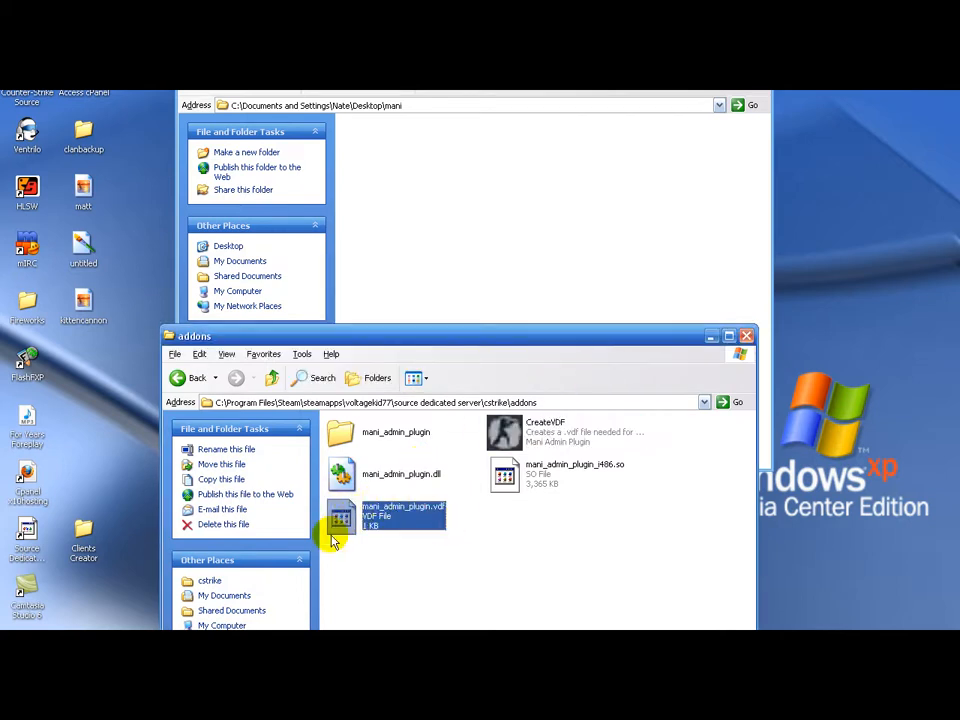
pyautogui.click(746, 336)
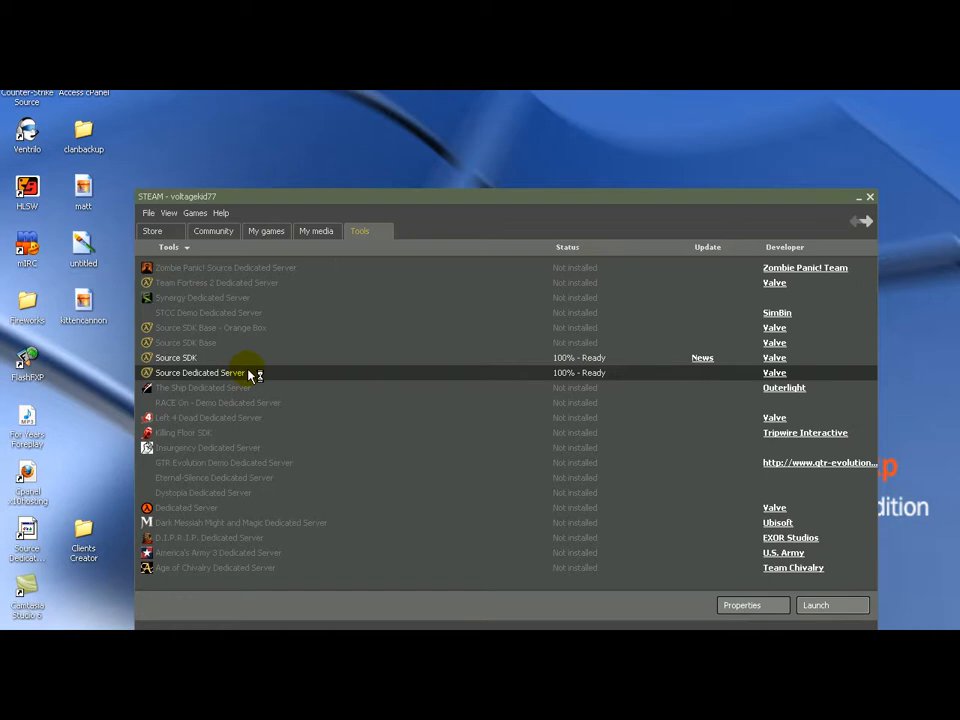
# Restart the dedicated server on de_dust from Steam Tools and minimize Steam.
pyautogui.doubleClick(200, 372)
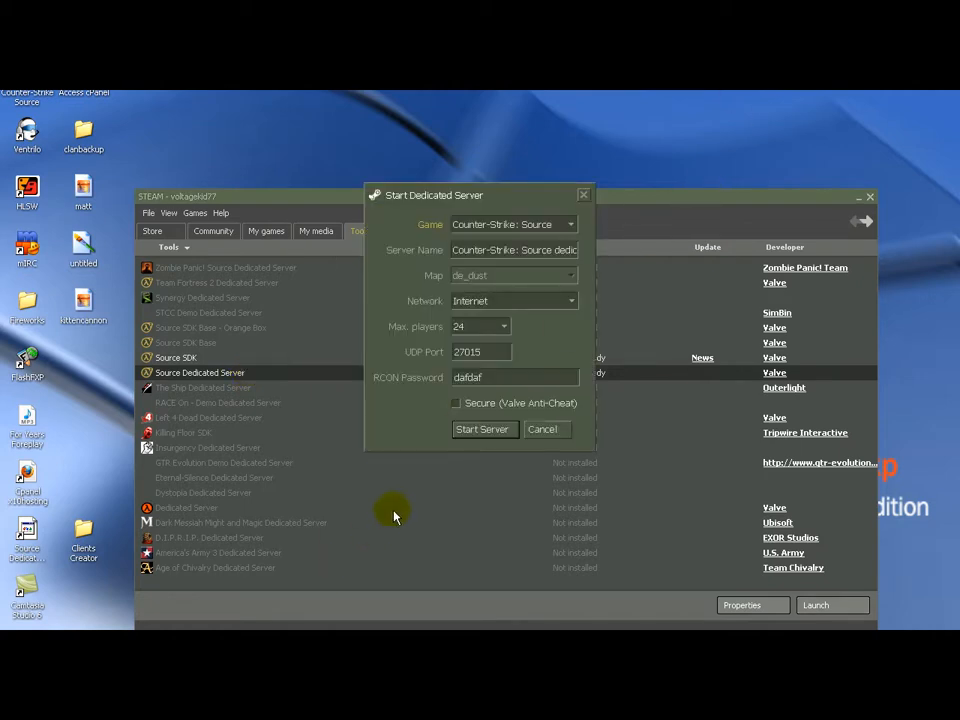
pyautogui.click(484, 428)
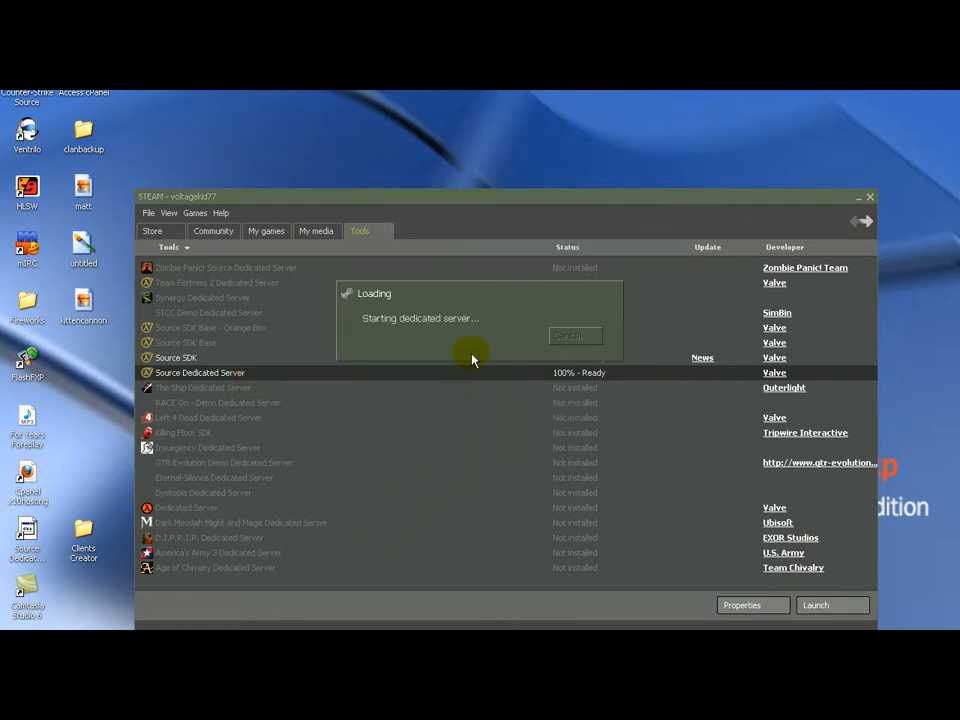
pyautogui.moveTo(552, 340)
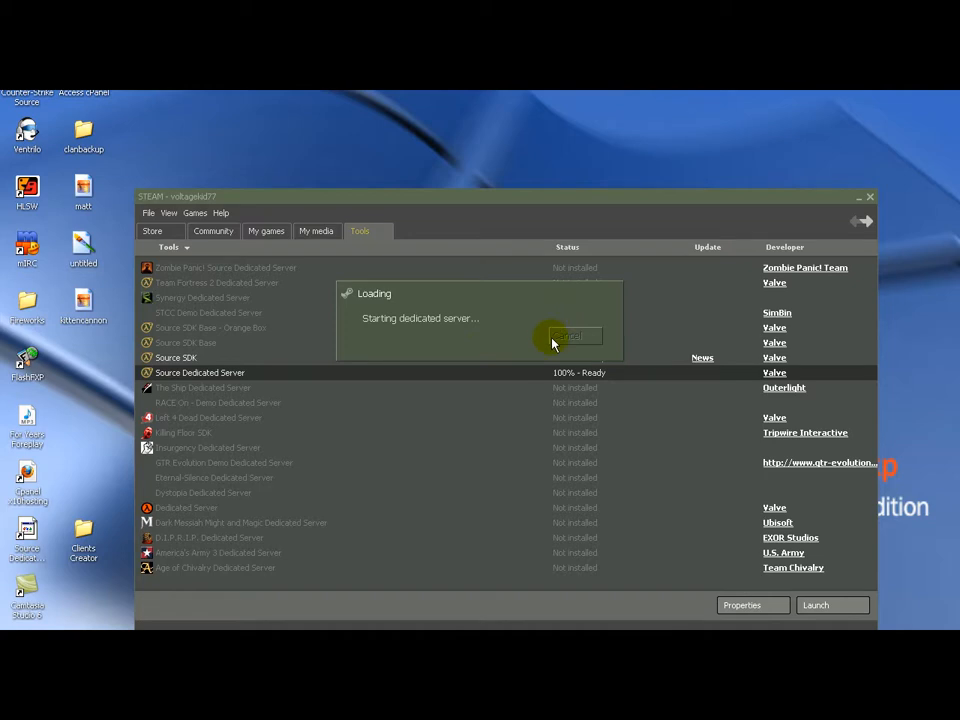
pyautogui.moveTo(480, 344)
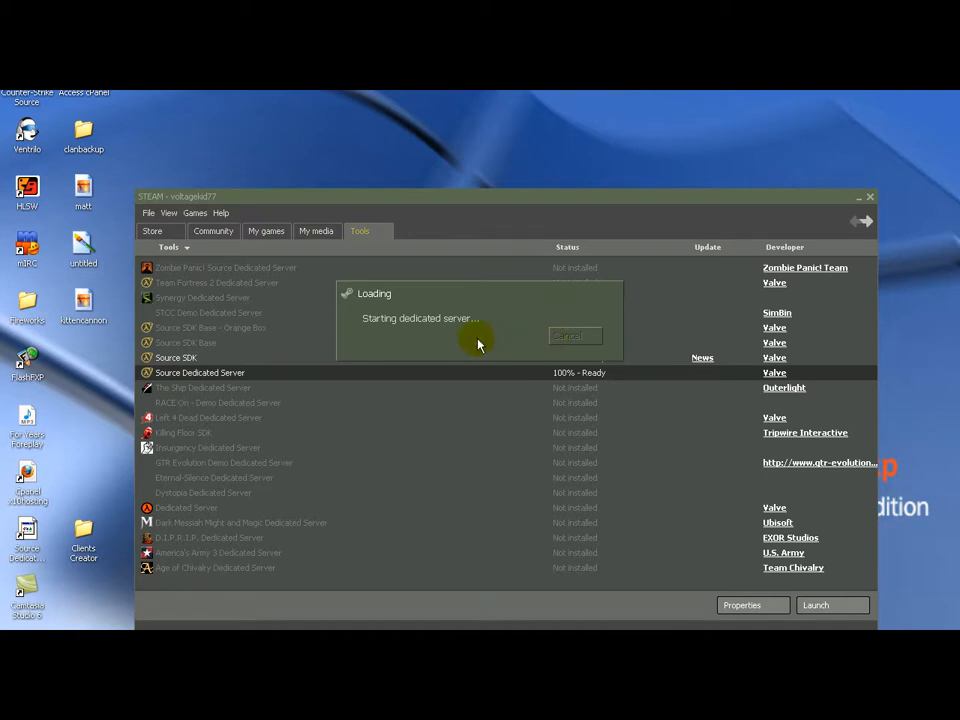
pyautogui.moveTo(870, 196)
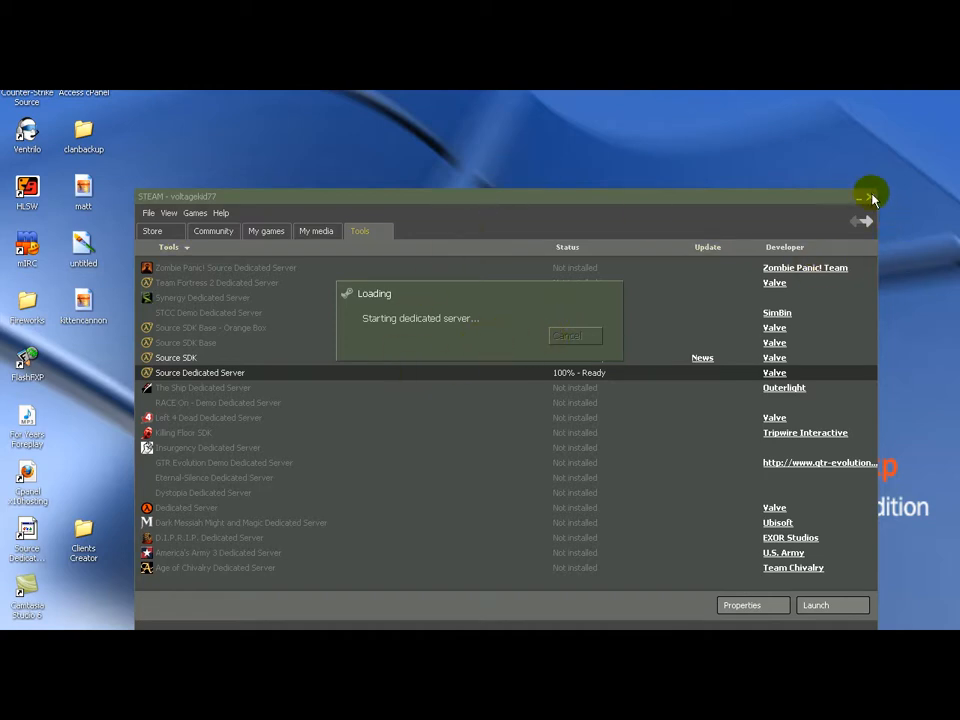
pyautogui.click(858, 198)
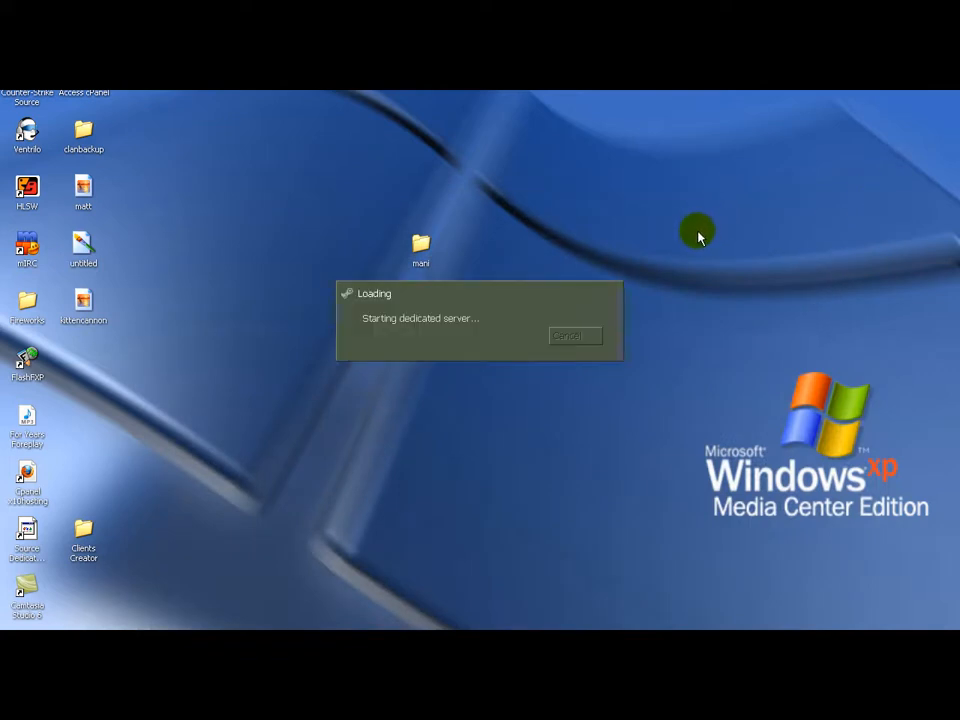
pyautogui.moveTo(640, 278)
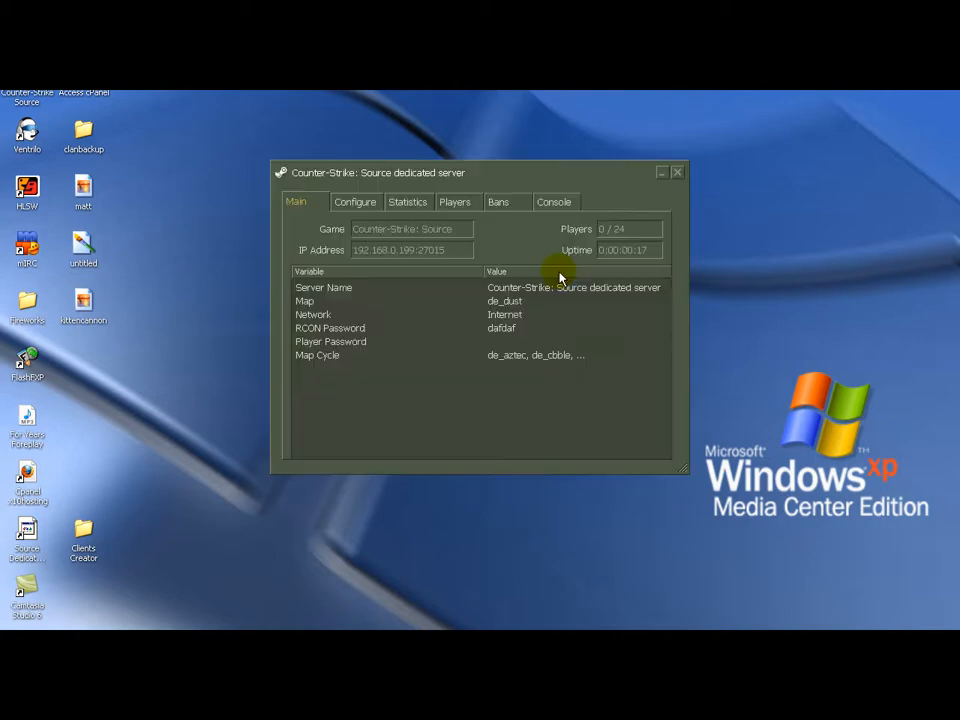
# Run ma_say hi in the server's Console.
pyautogui.click(552, 200)
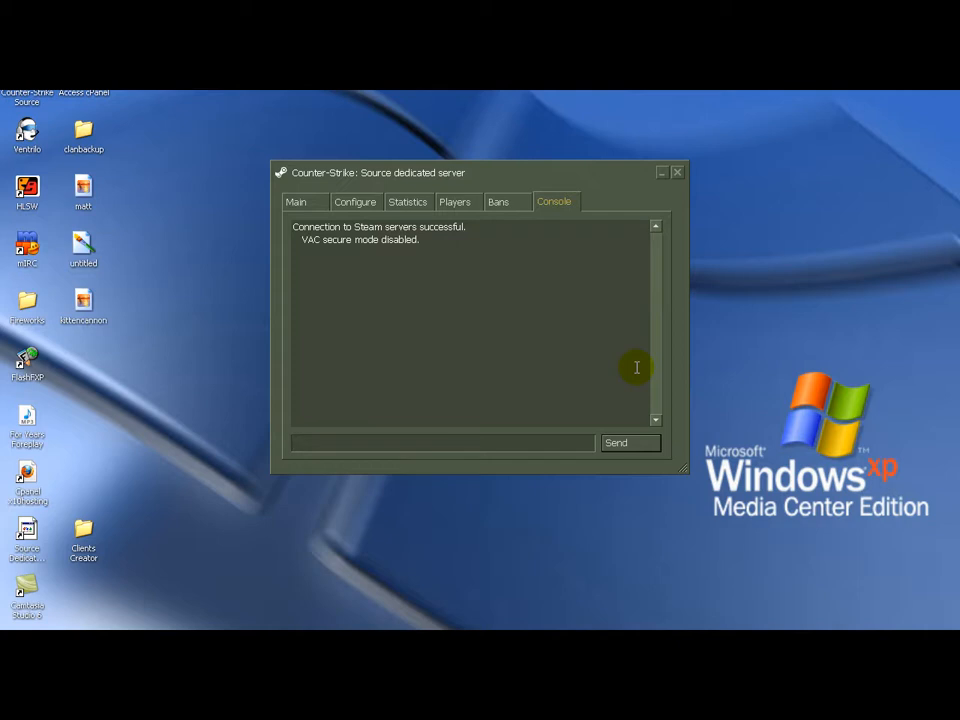
pyautogui.write('m')
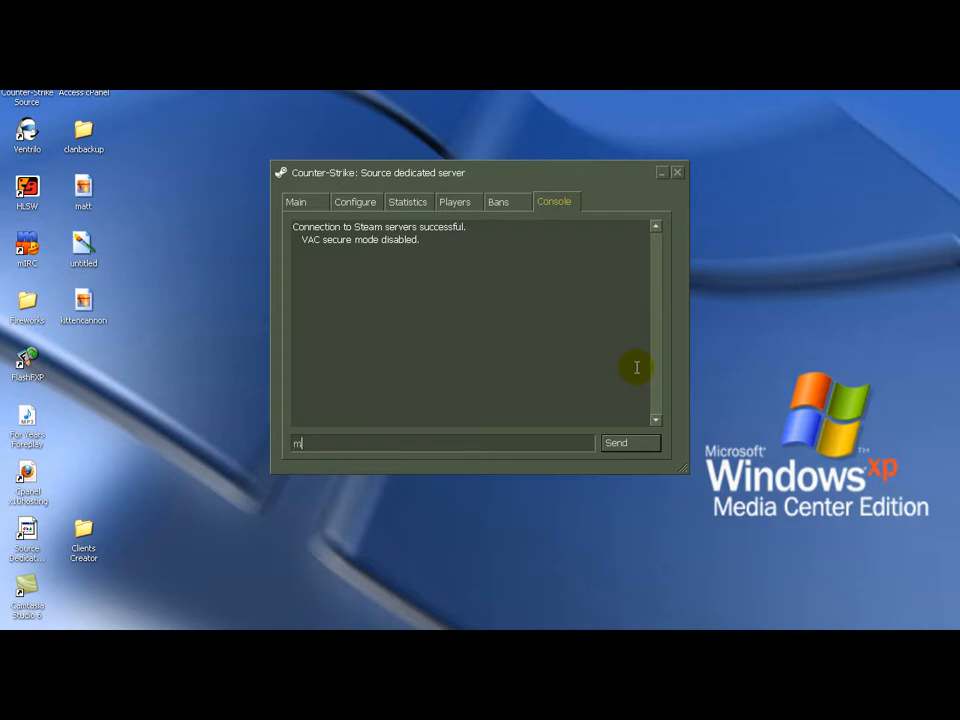
pyautogui.write('a_')
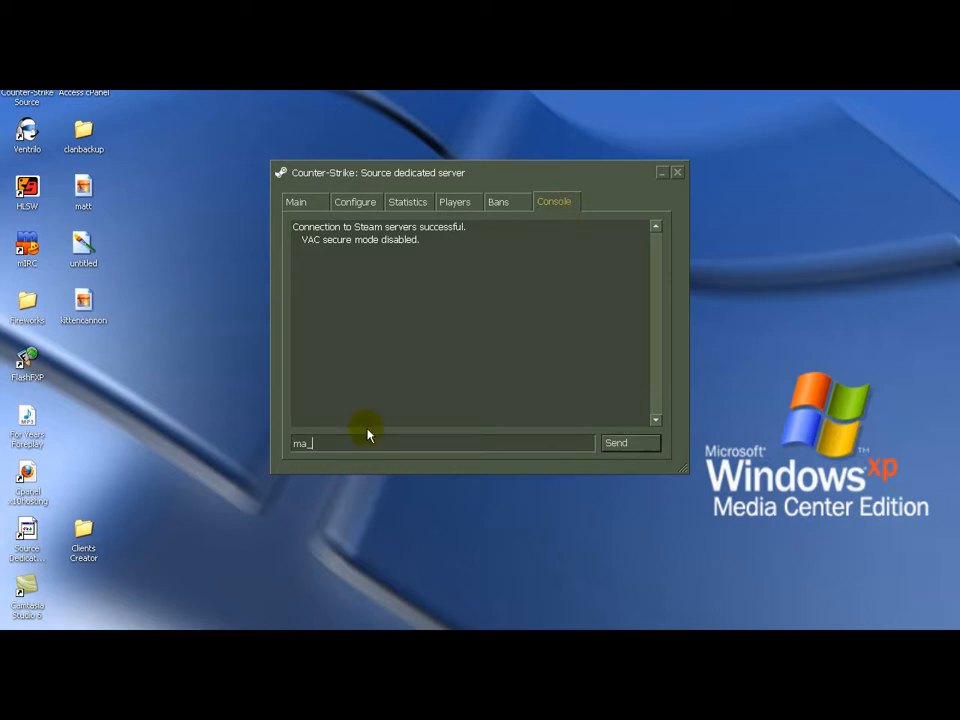
pyautogui.write('say hi')
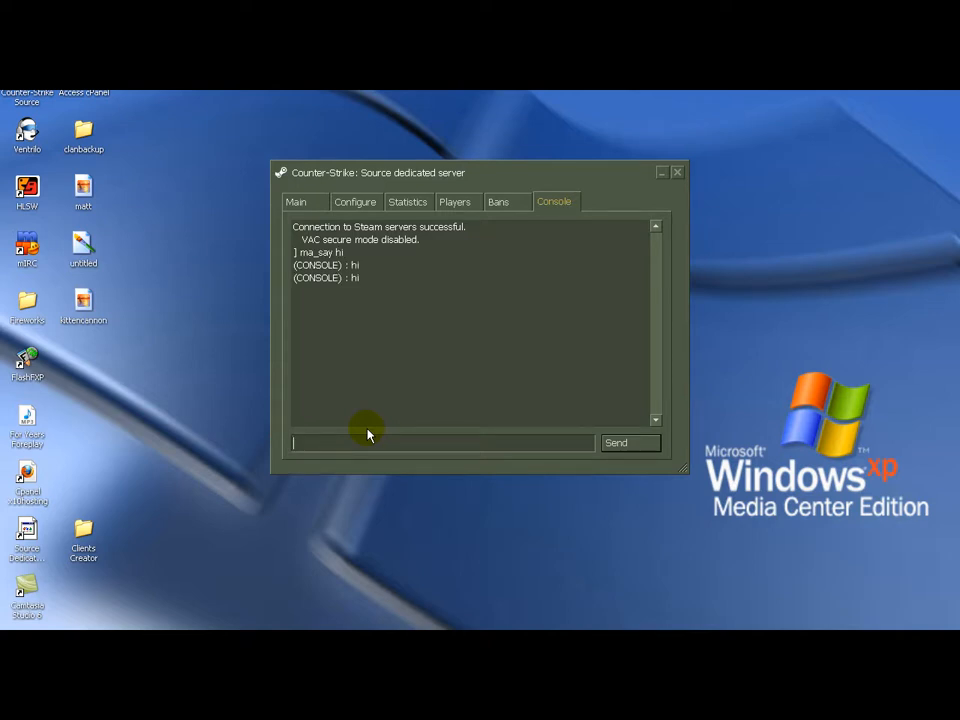
# Run ma_votequestion "Does this work" "hi" "hi" to start a vote, then minimize the server window.
pyautogui.write('ma_votequestion "')
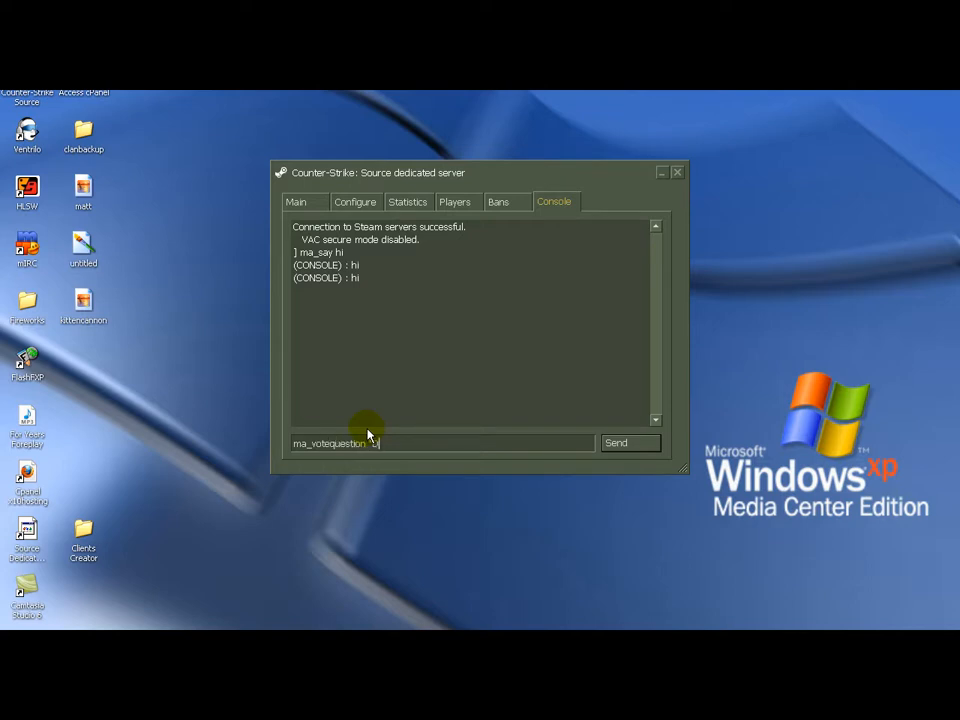
pyautogui.write('Does this work:')
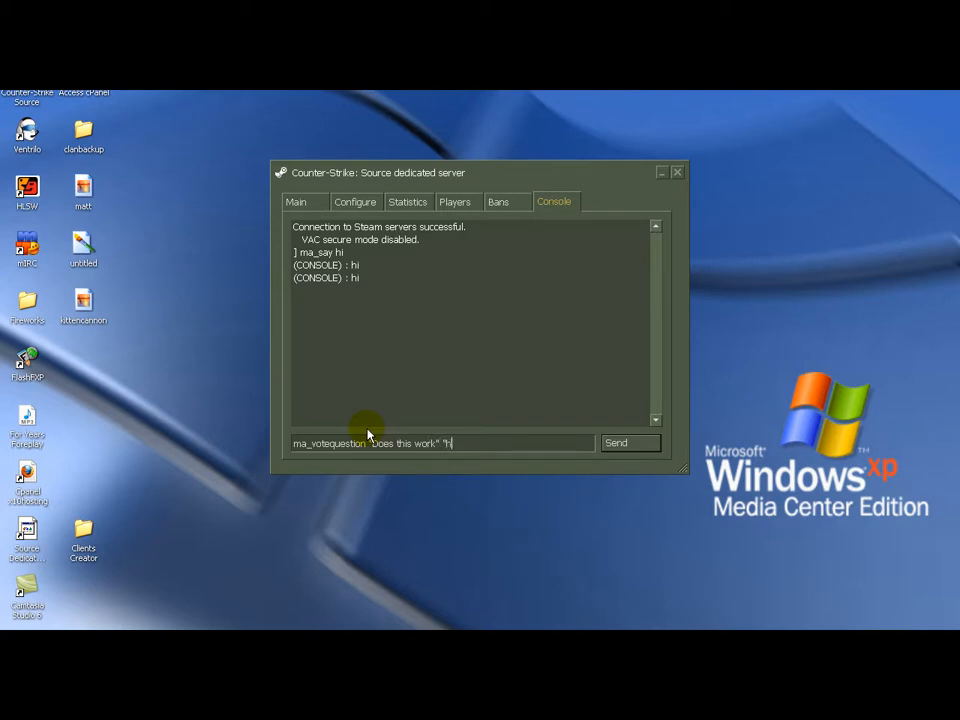
pyautogui.write('"hi"')
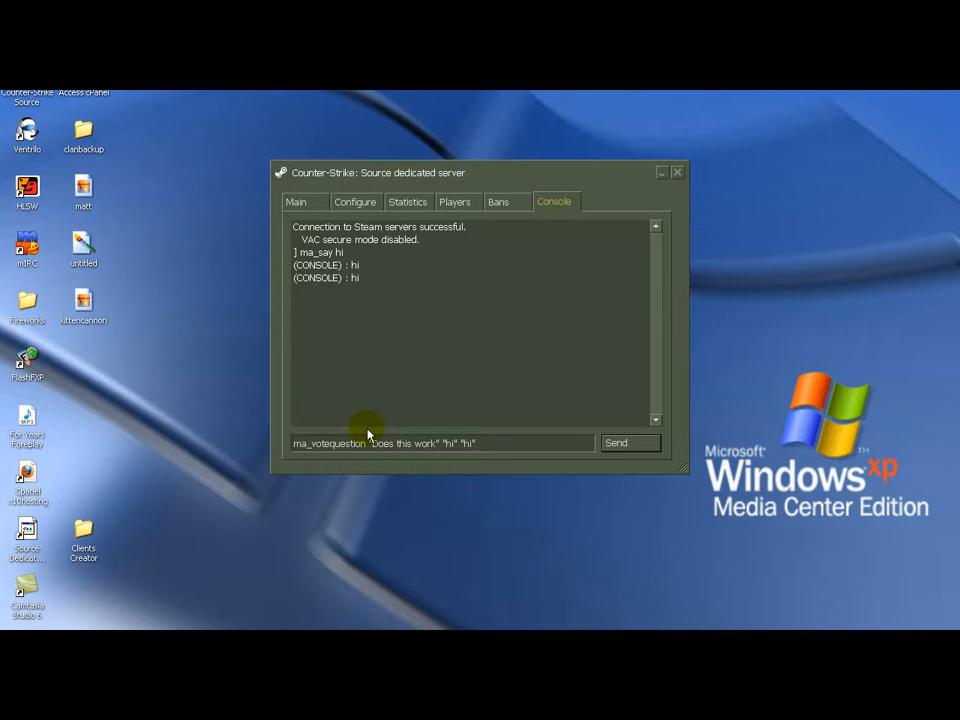
pyautogui.click(630, 442)
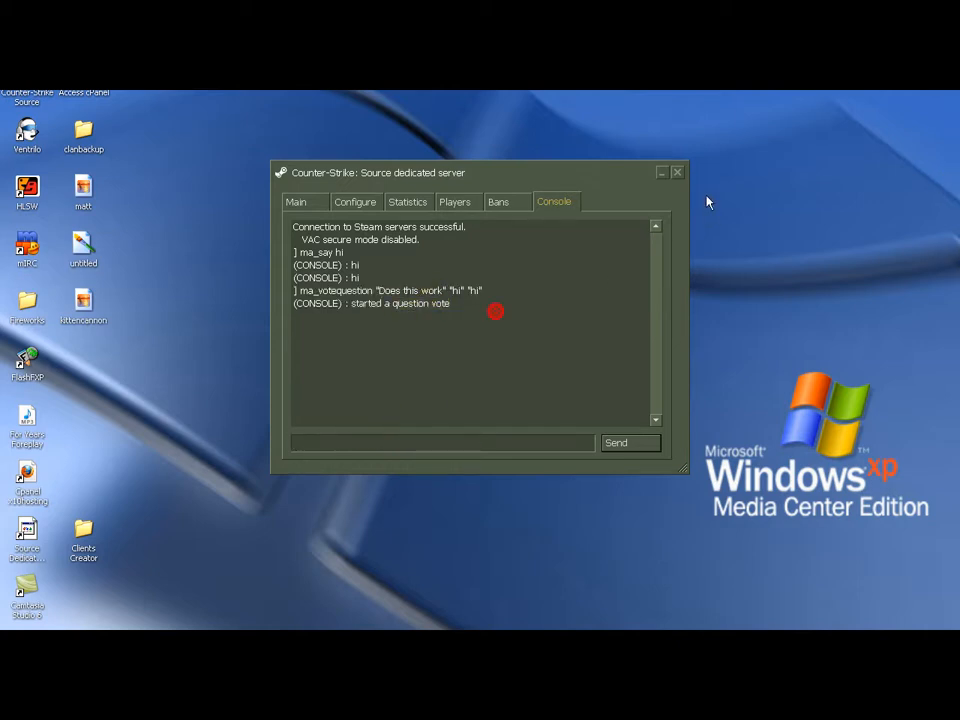
pyautogui.click(660, 172)
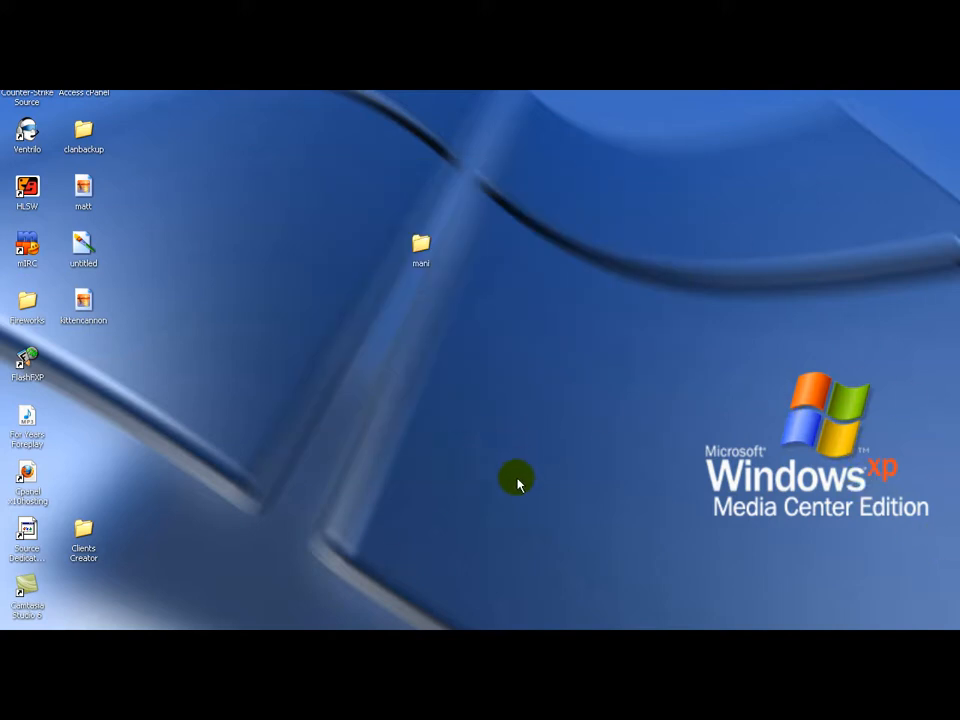
pyautogui.moveTo(504, 558)
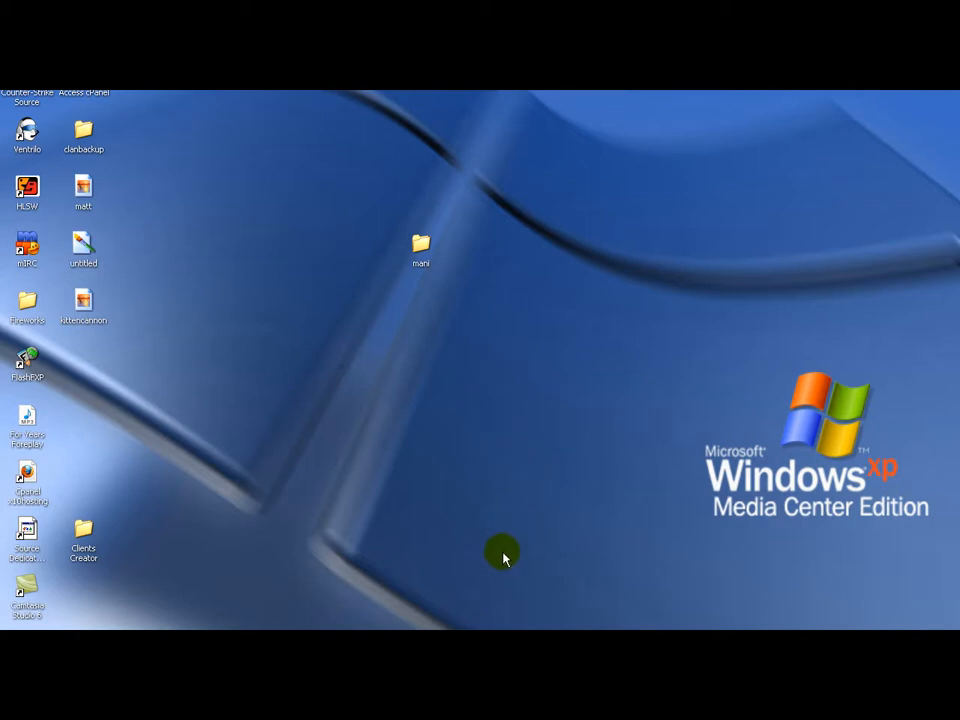
pyautogui.moveTo(402, 312)
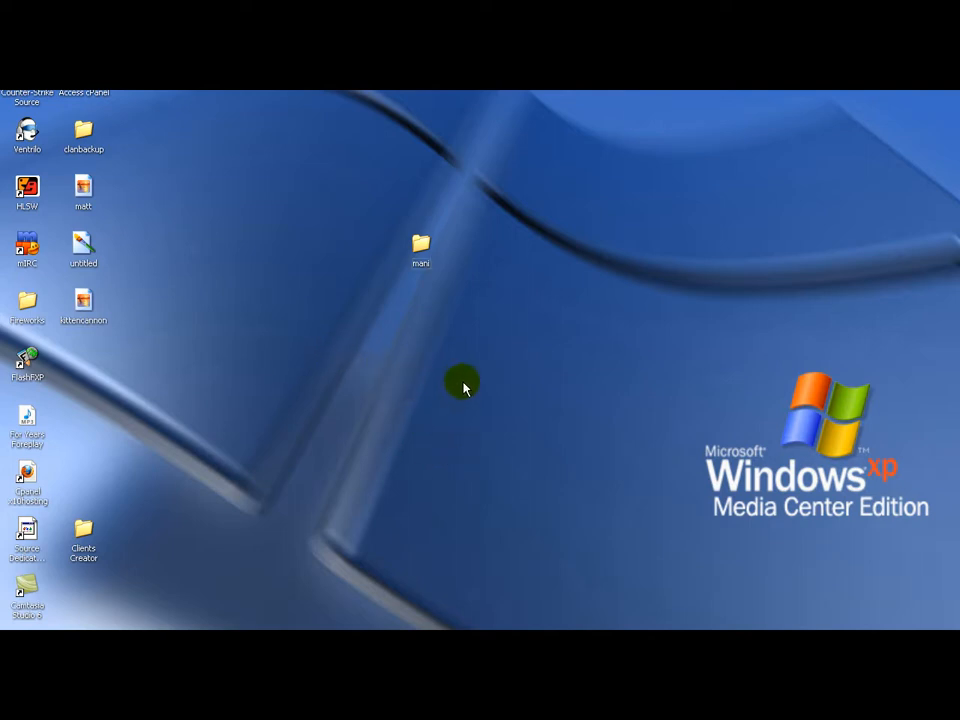
pyautogui.moveTo(250, 556)
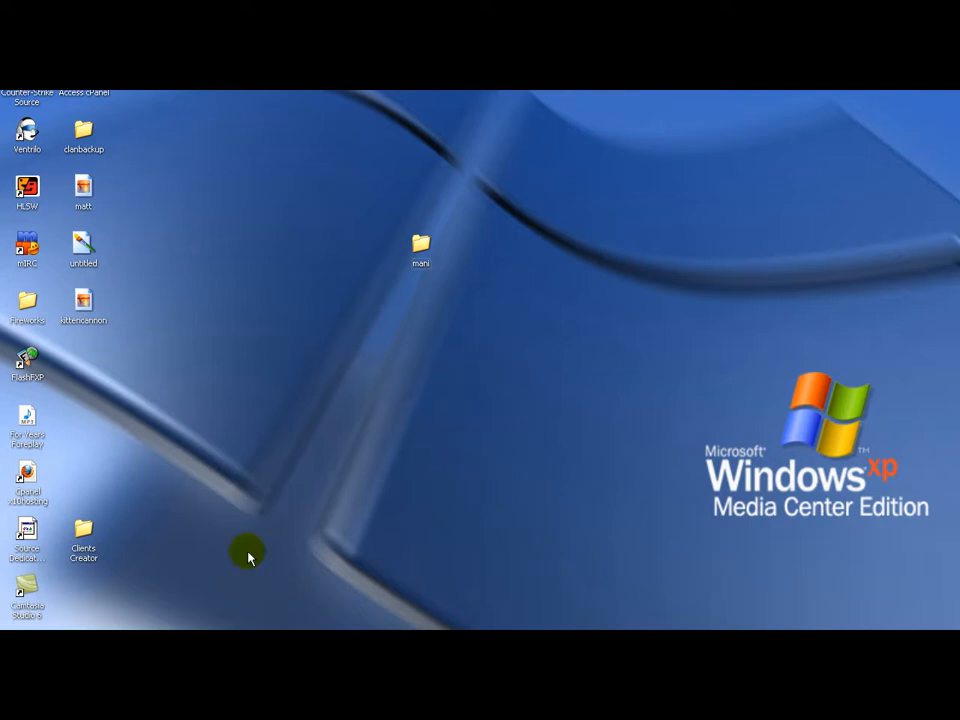